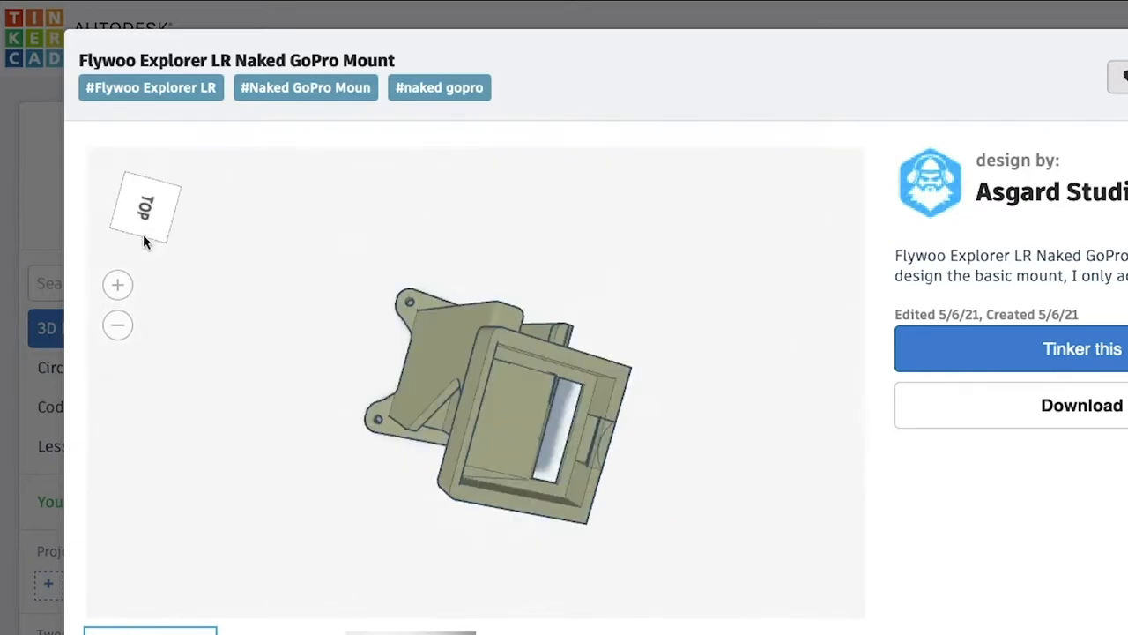
Step: Inspect the Flywoo Explorer LR Naked GoPro Mount preview, then tinker a copy into the editor
{"action": "left_click", "coordinate": [132, 220]}
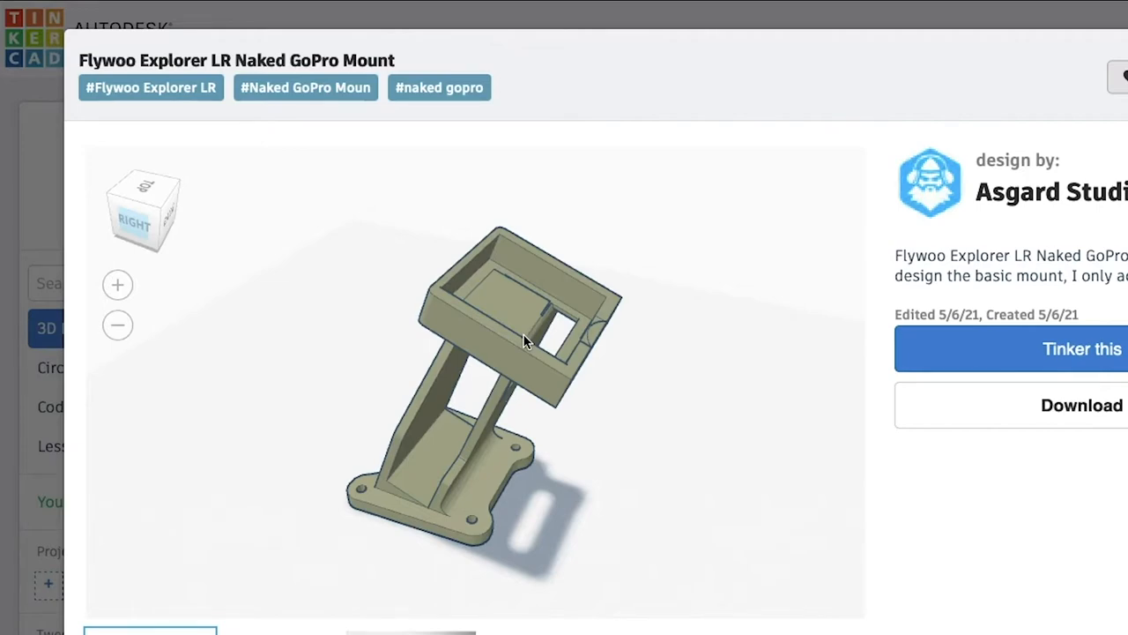
{"action": "mouse_move", "coordinate": [580, 328]}
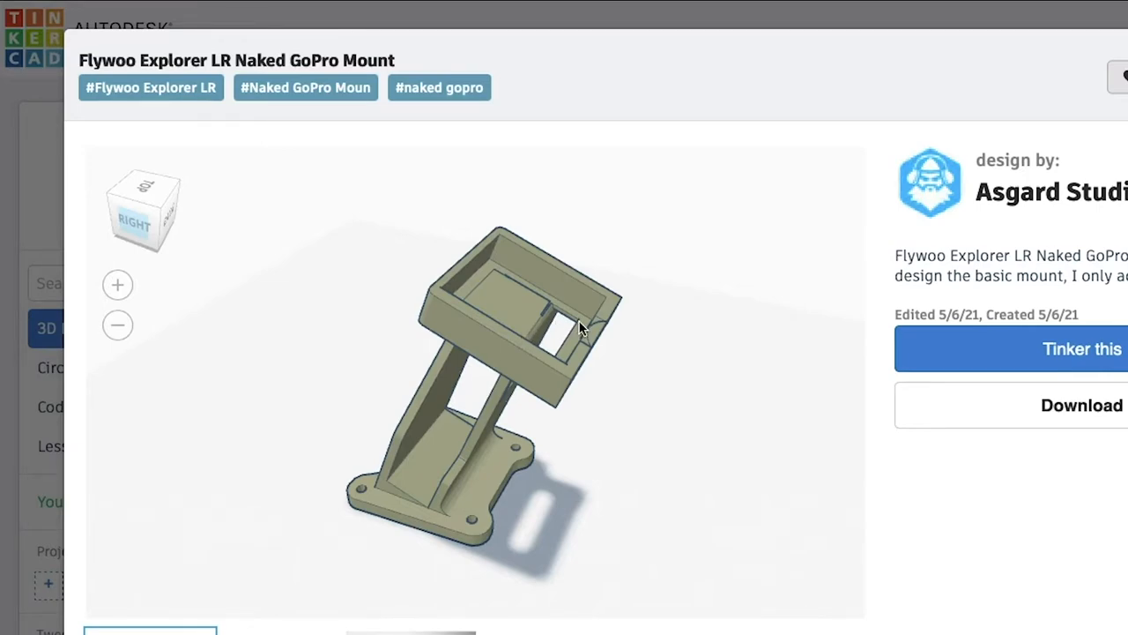
{"action": "mouse_move", "coordinate": [575, 357]}
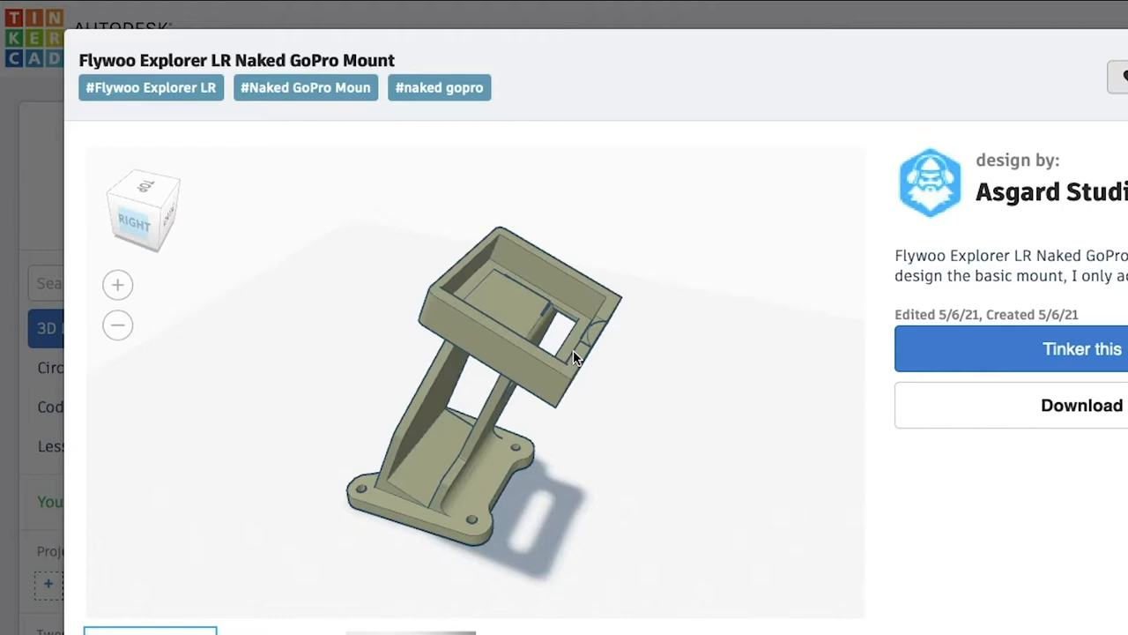
{"action": "left_click_drag", "start_coordinate": [573, 357], "coordinate": [471, 304]}
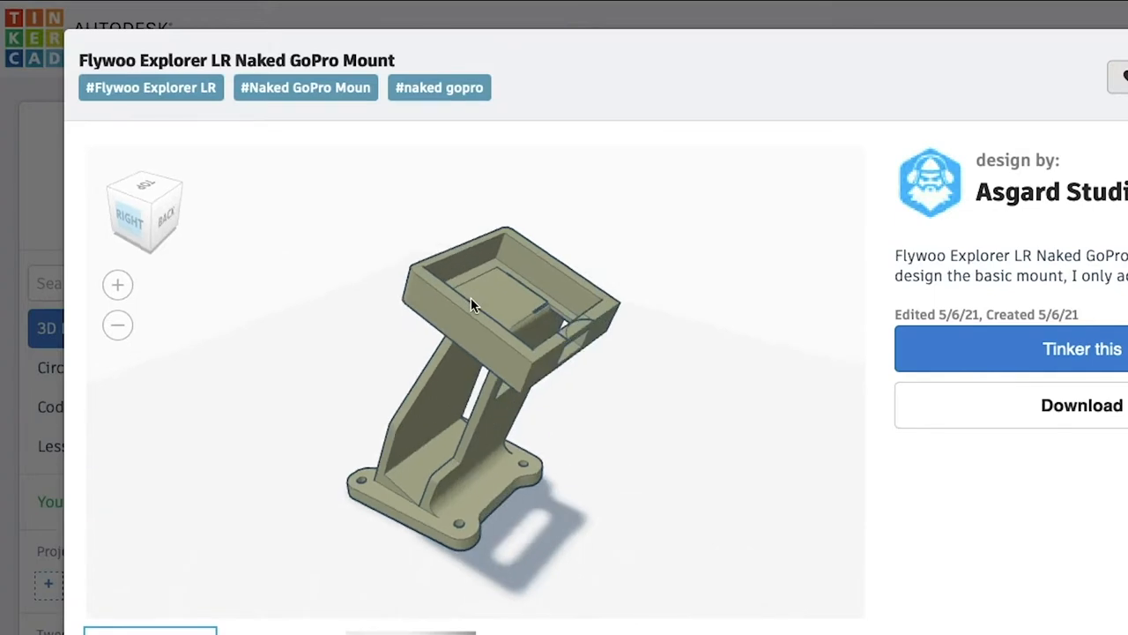
{"action": "left_click_drag", "start_coordinate": [471, 304], "coordinate": [511, 322]}
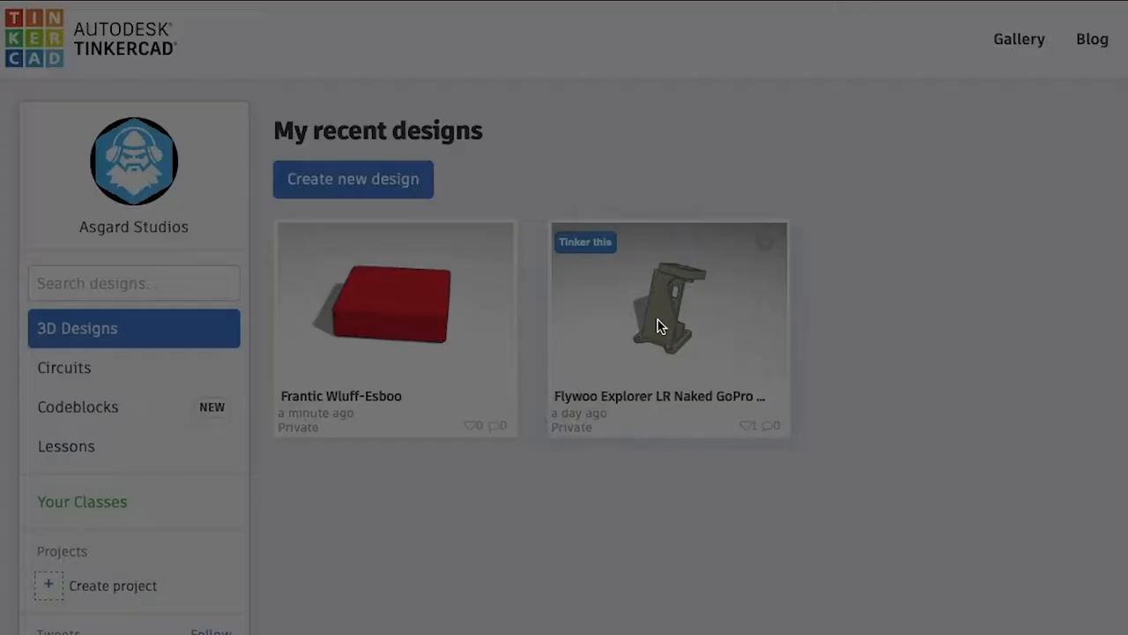
{"action": "left_click", "coordinate": [667, 295]}
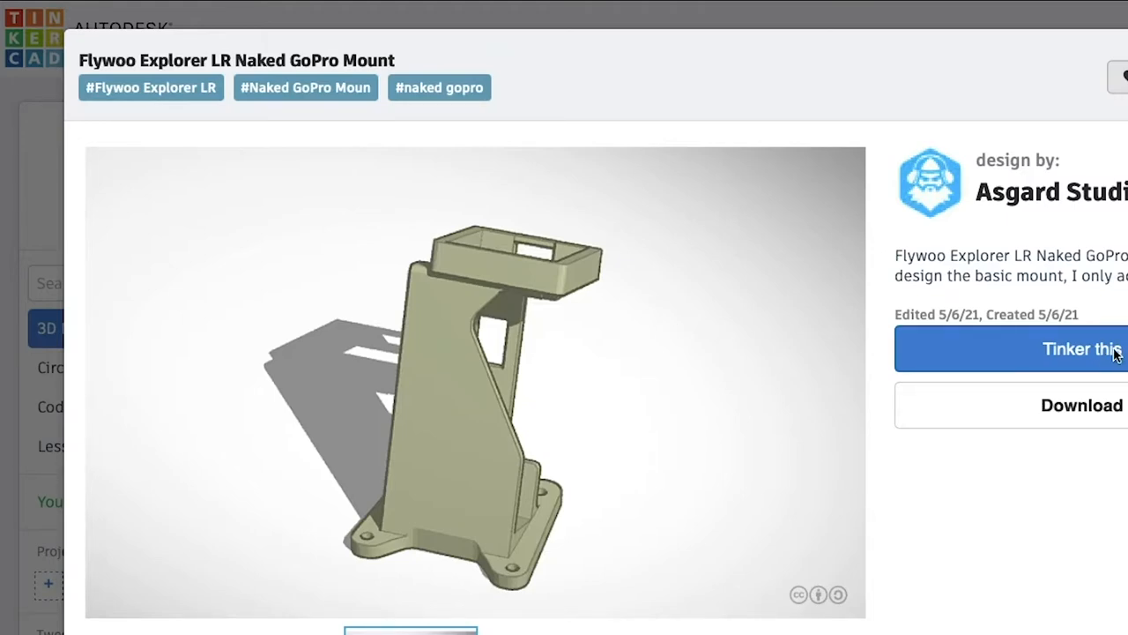
{"action": "mouse_move", "coordinate": [1119, 363]}
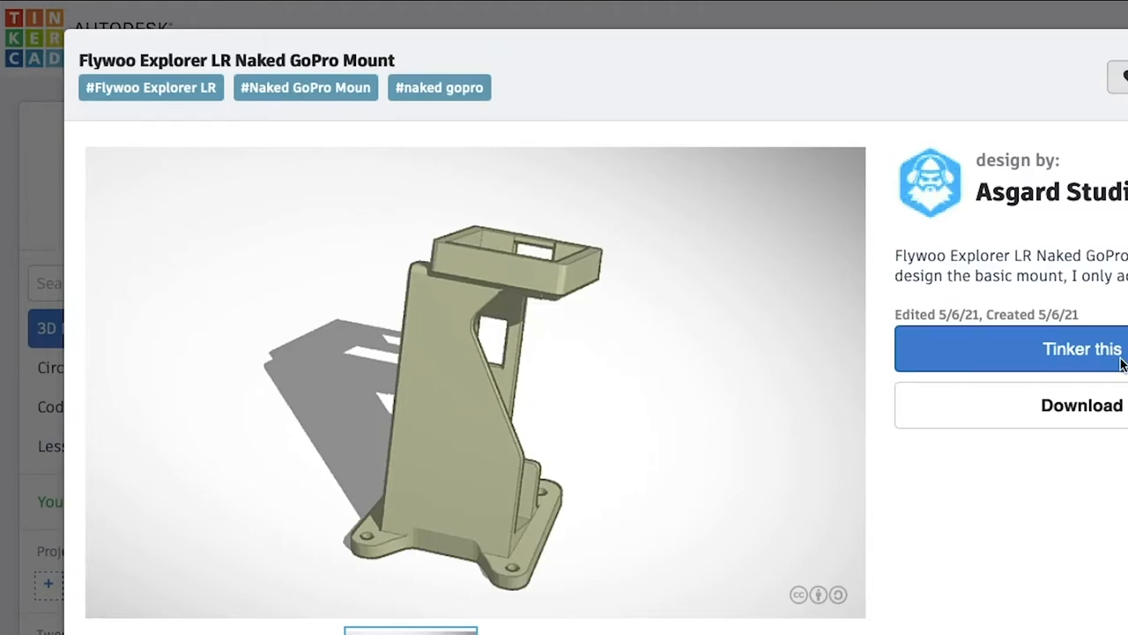
{"action": "left_click", "coordinate": [1011, 348]}
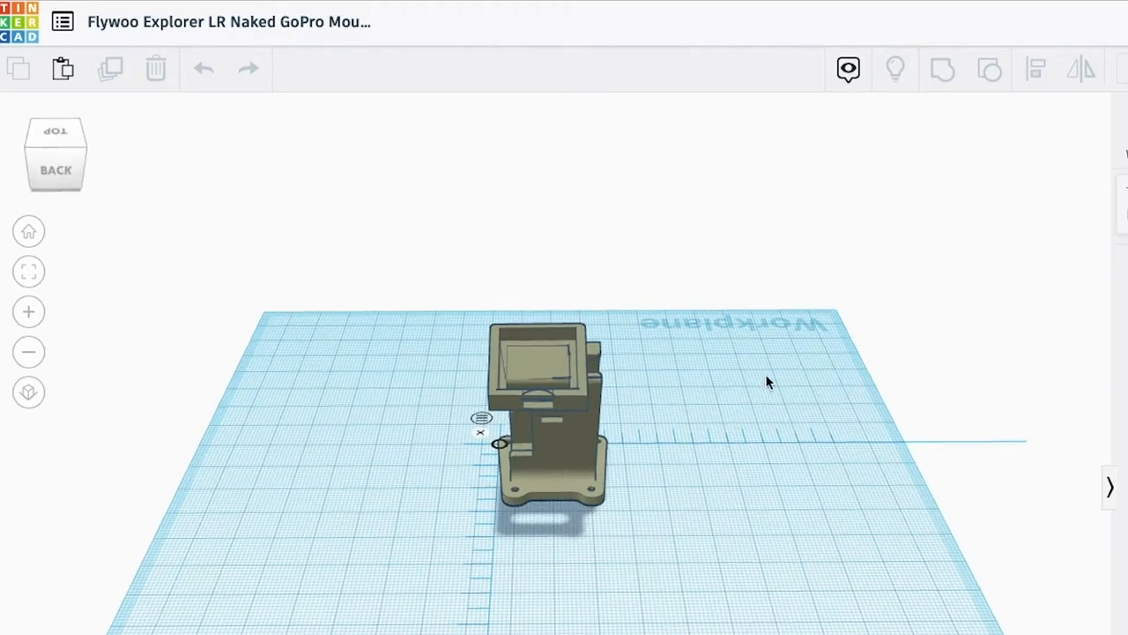
{"action": "mouse_move", "coordinate": [589, 395]}
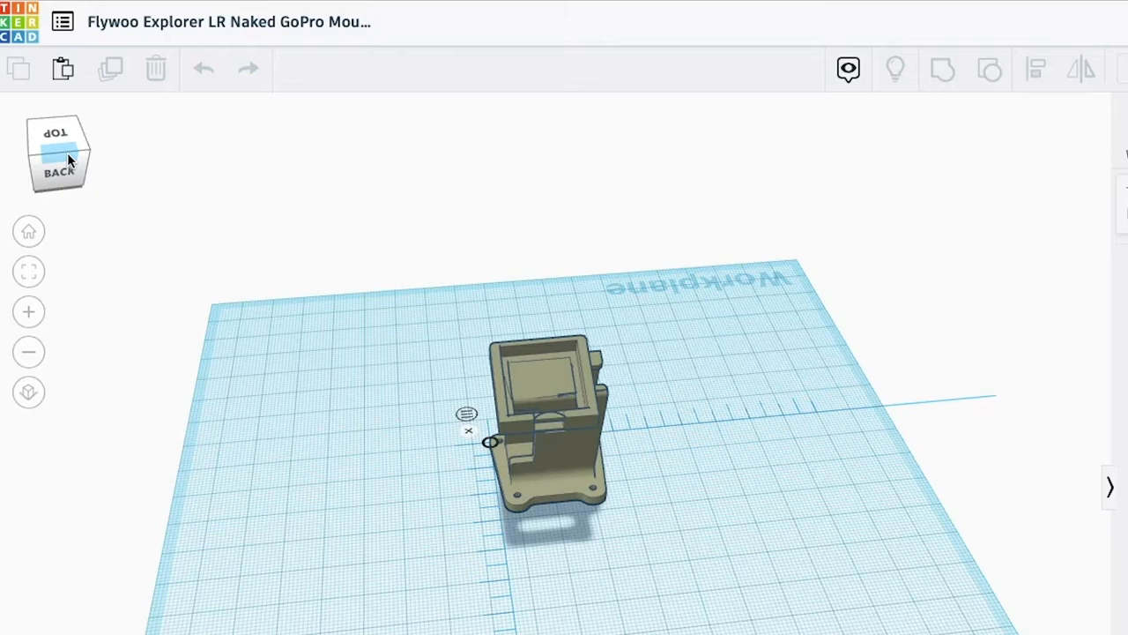
{"action": "mouse_move", "coordinate": [746, 434]}
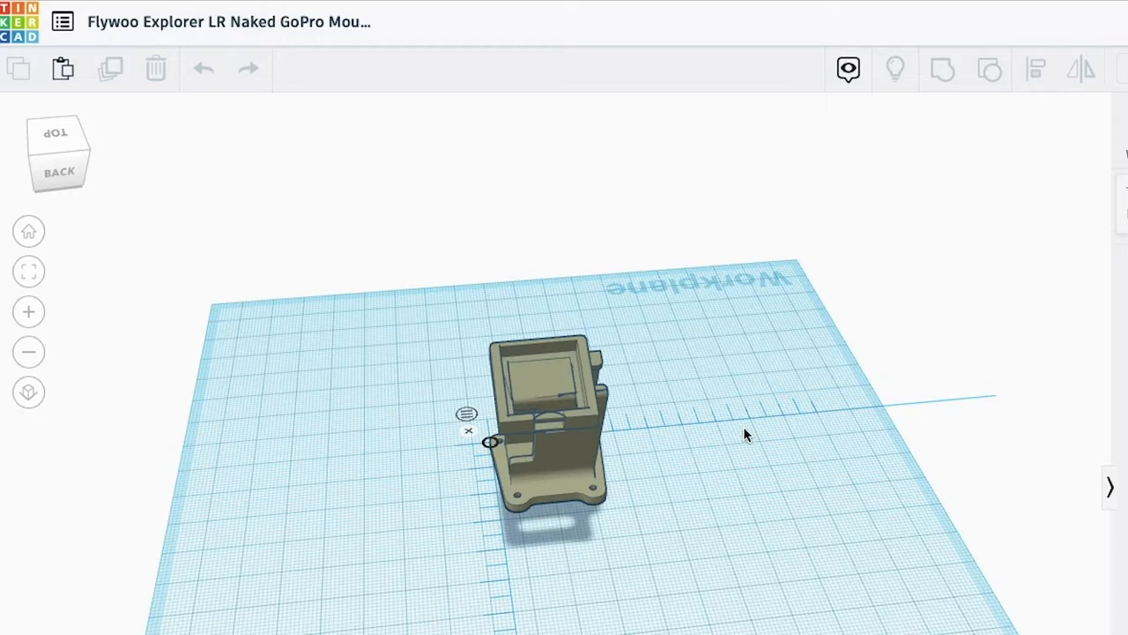
Step: Drop a Basic Shapes box onto the workplane beside the mount and apply its new size
{"action": "left_click", "coordinate": [55, 141]}
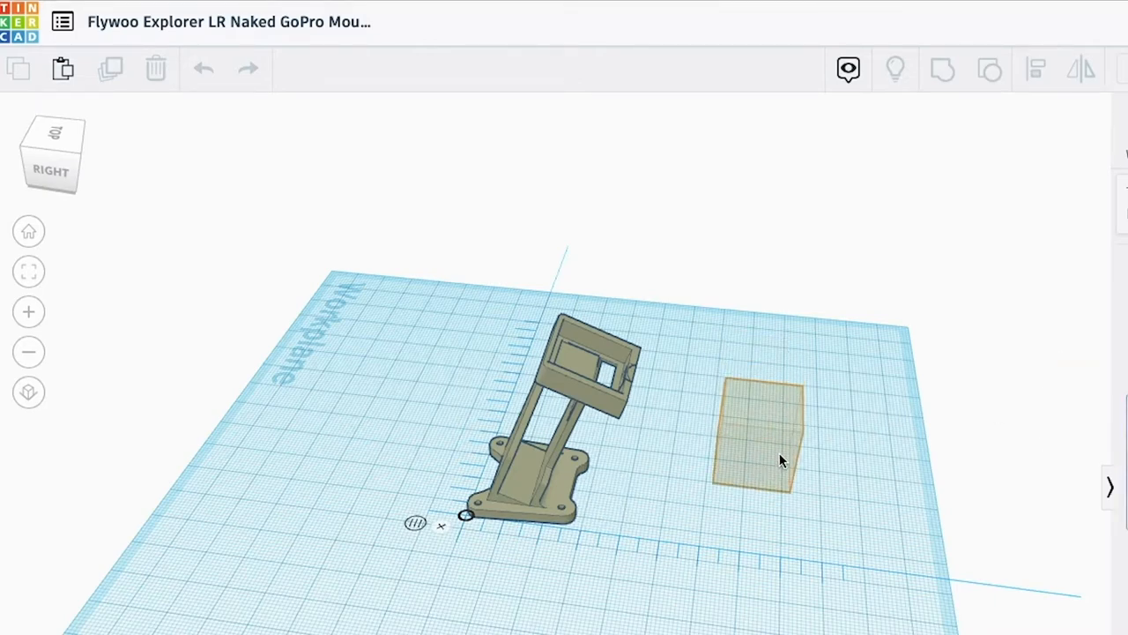
{"action": "left_click", "coordinate": [756, 437]}
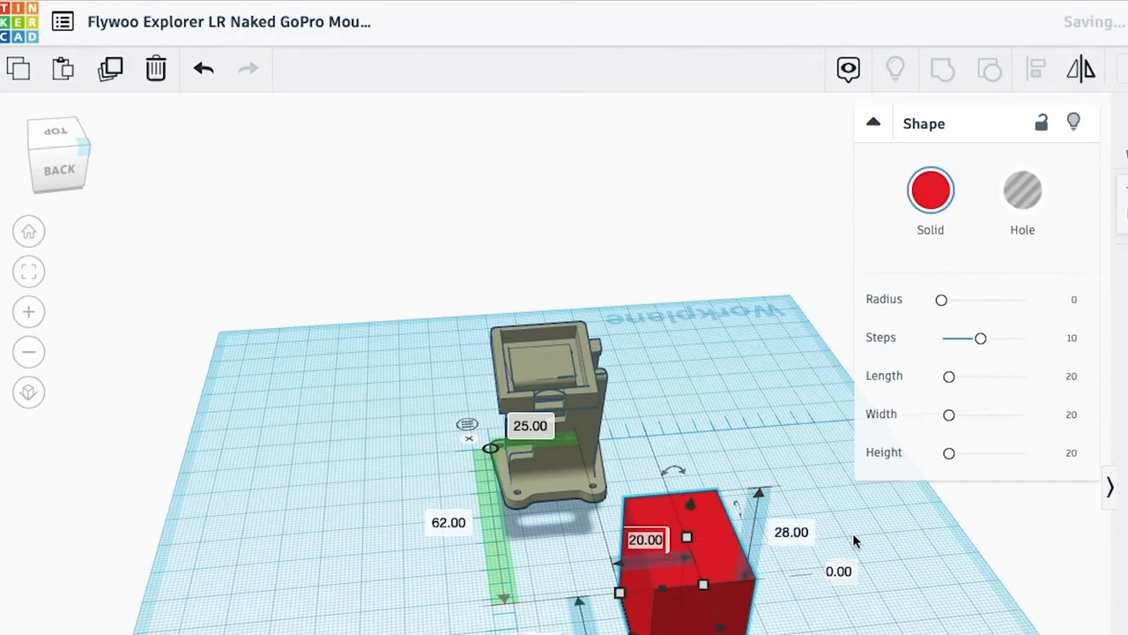
{"action": "left_click", "coordinate": [791, 532]}
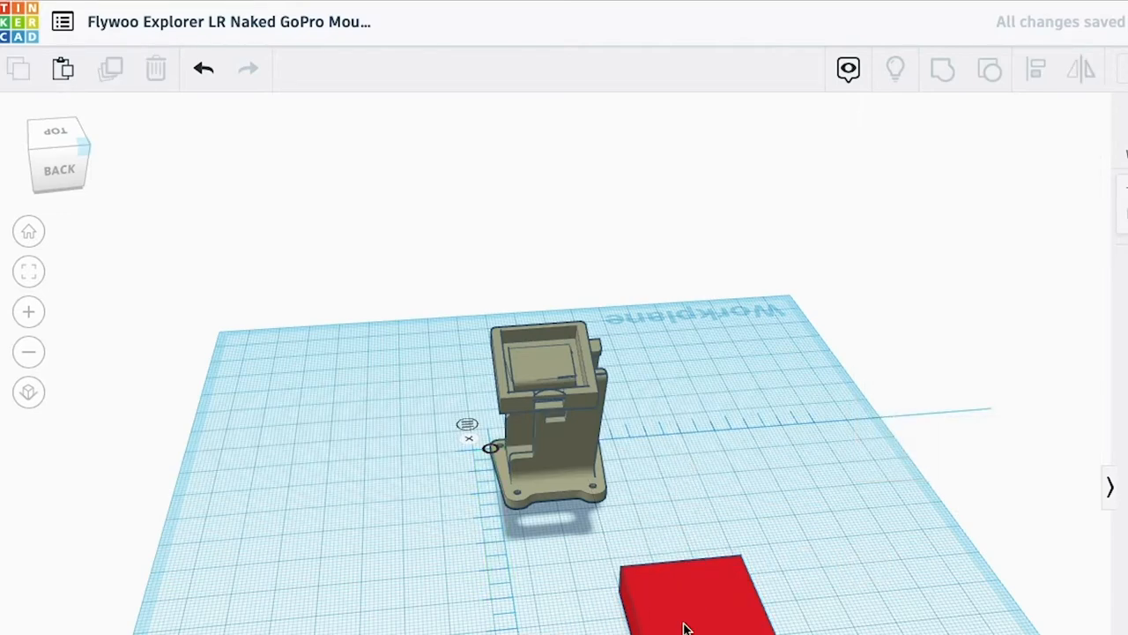
{"action": "mouse_move", "coordinate": [714, 607]}
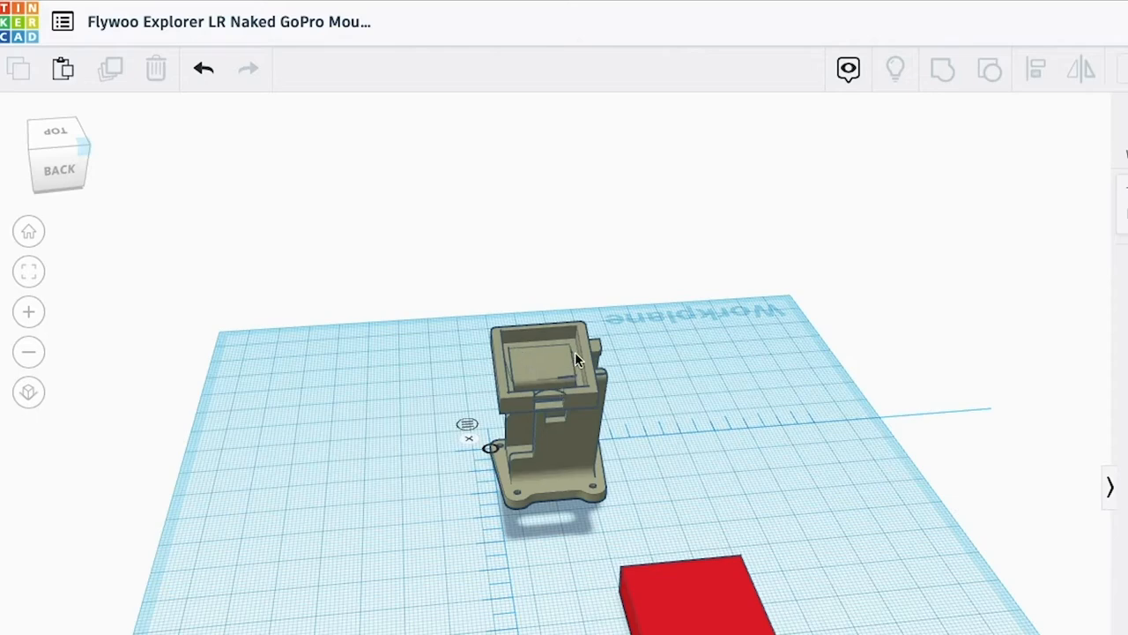
{"action": "mouse_move", "coordinate": [515, 369]}
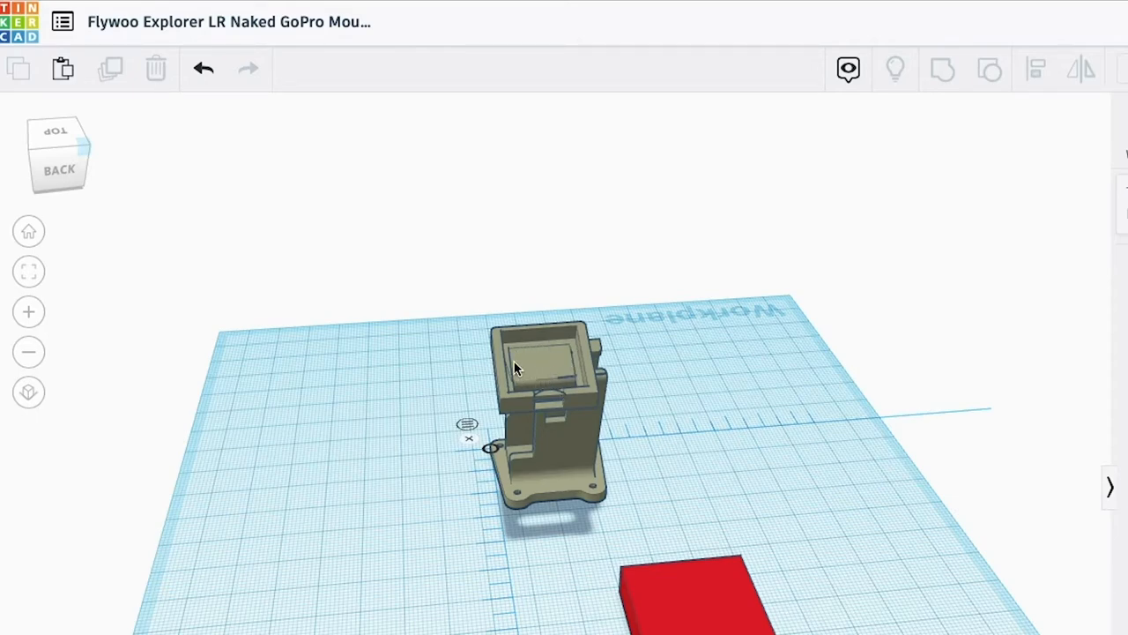
{"action": "mouse_move", "coordinate": [70, 158]}
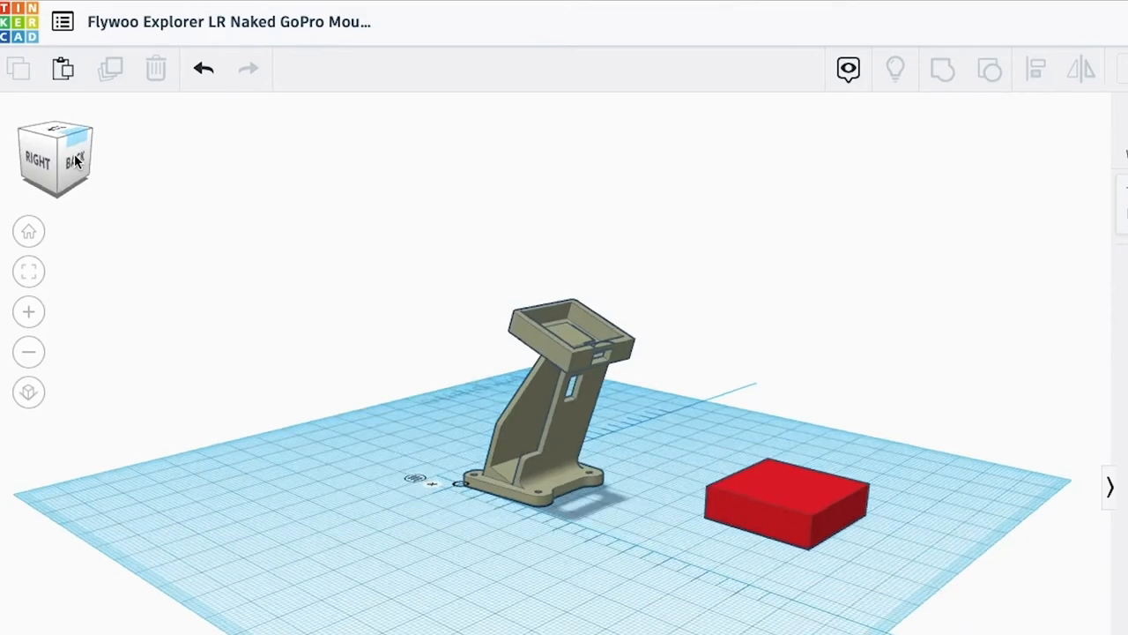
{"action": "left_click_drag", "start_coordinate": [55, 157], "coordinate": [62, 141]}
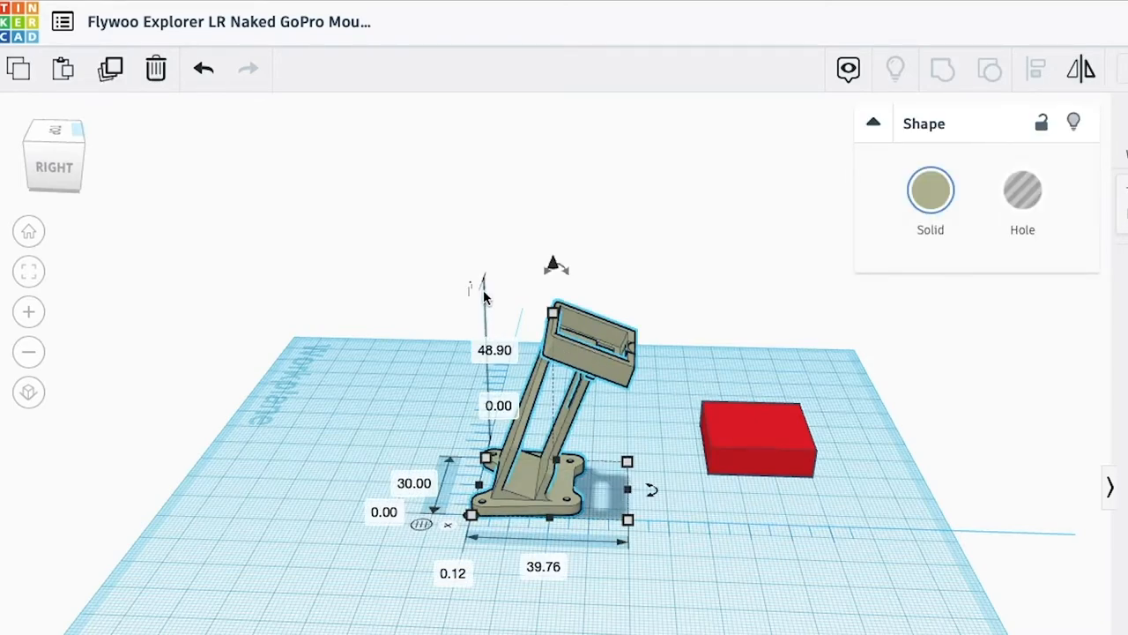
{"action": "left_click", "coordinate": [54, 167]}
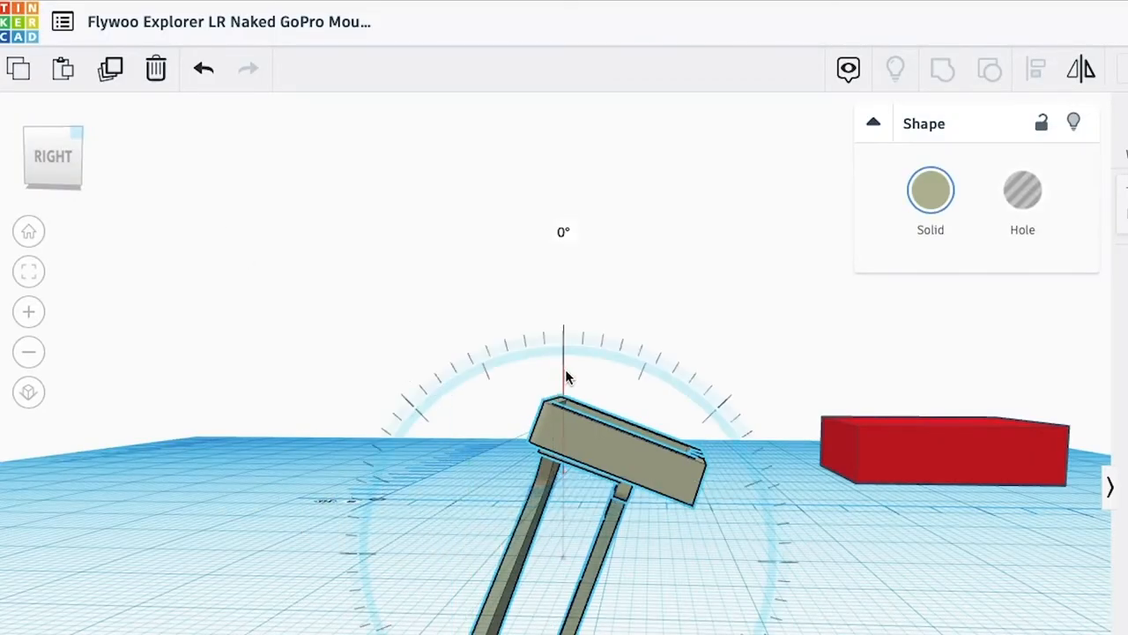
Step: Rotate the mount -20 degrees about its side axis so the tray sits level
{"action": "left_click", "coordinate": [599, 441]}
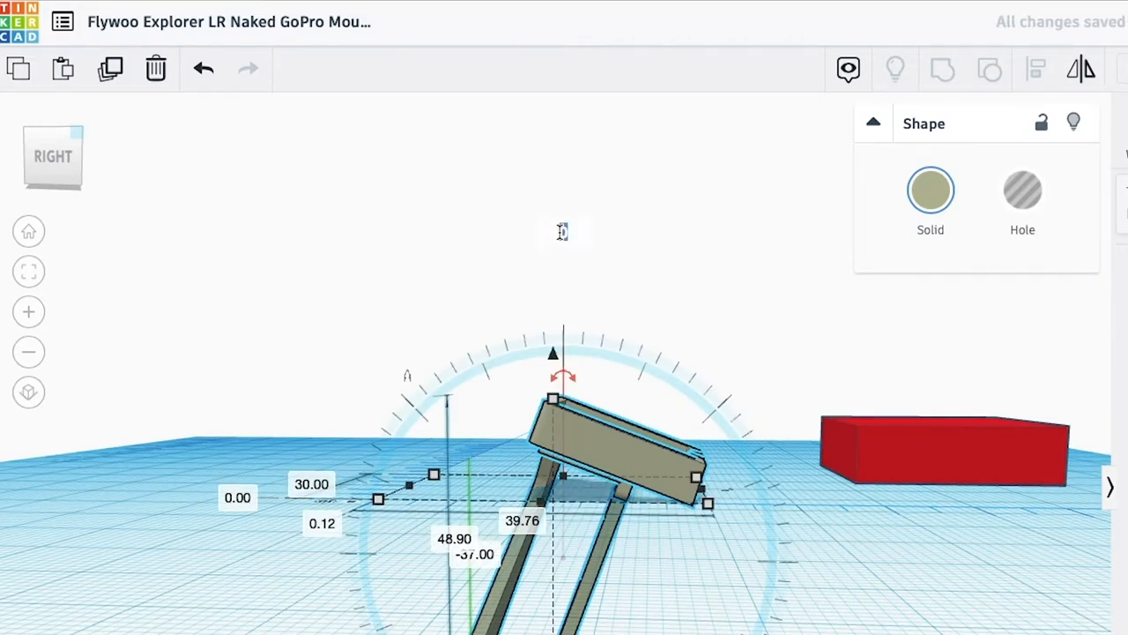
{"action": "left_click_drag", "start_coordinate": [552, 352], "coordinate": [552, 366]}
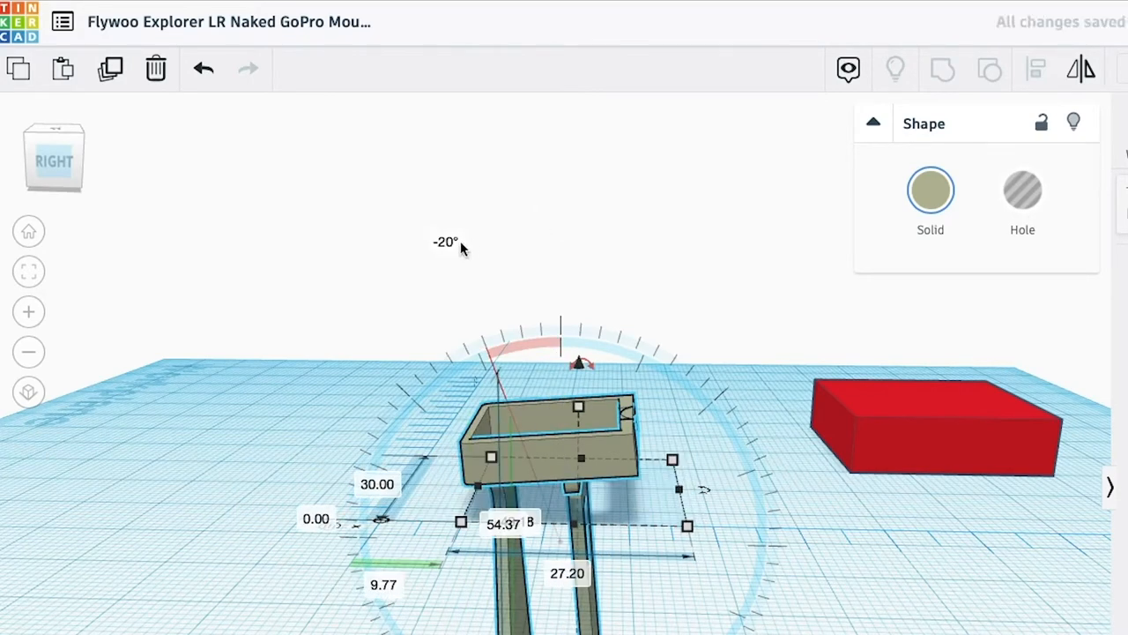
{"action": "left_click", "coordinate": [445, 241]}
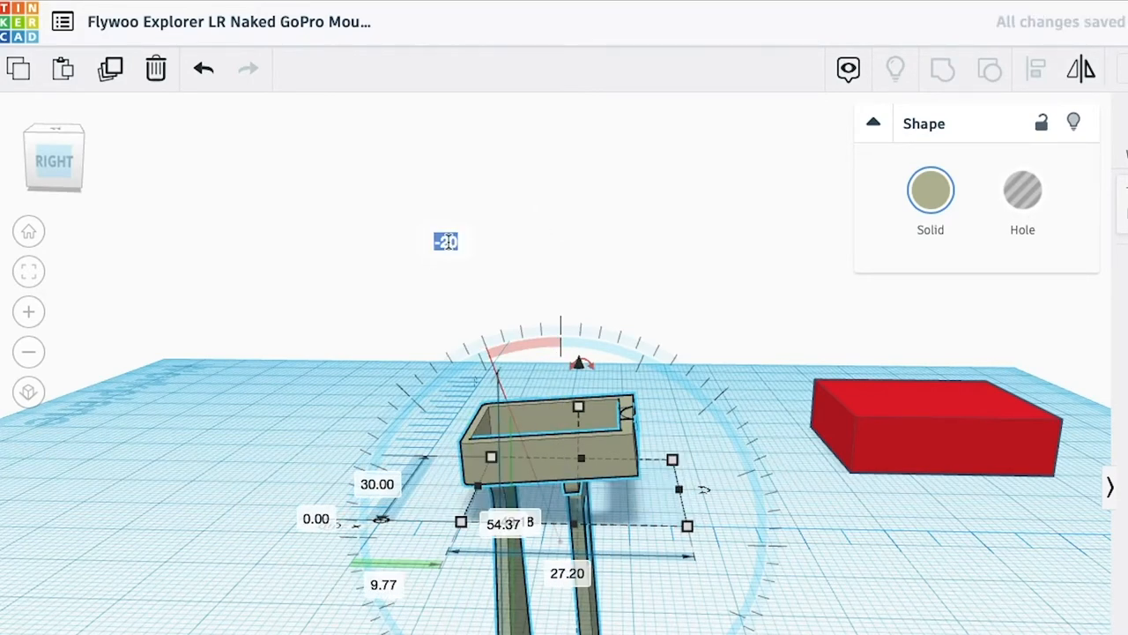
{"action": "left_click_drag", "start_coordinate": [578, 360], "coordinate": [568, 366]}
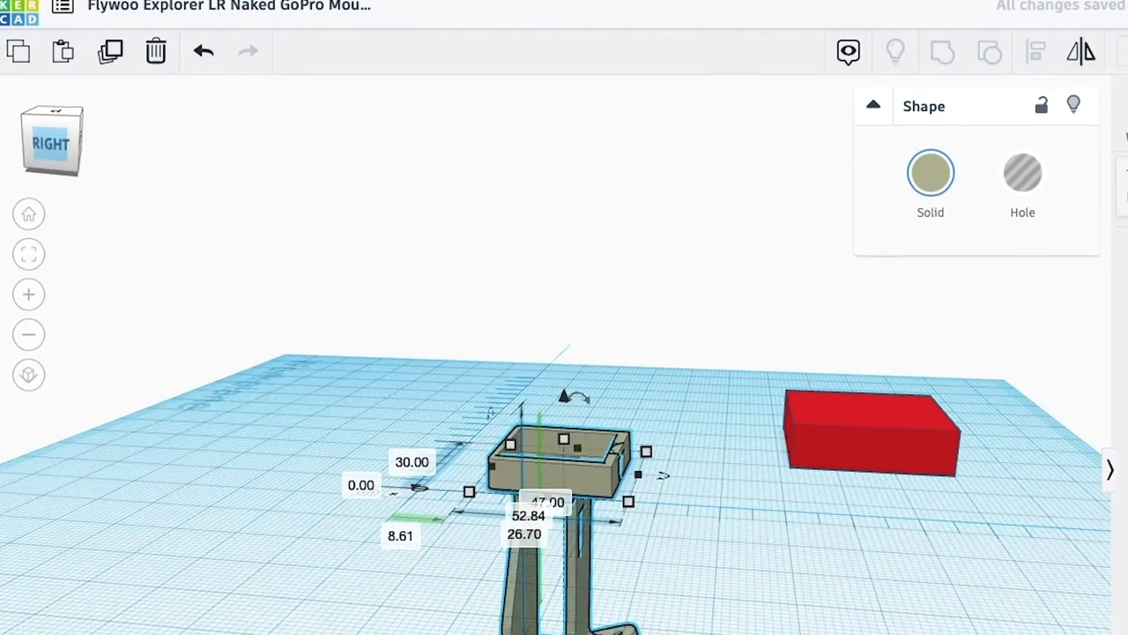
{"action": "scroll", "scroll_direction": "down", "scroll_amount": 3}
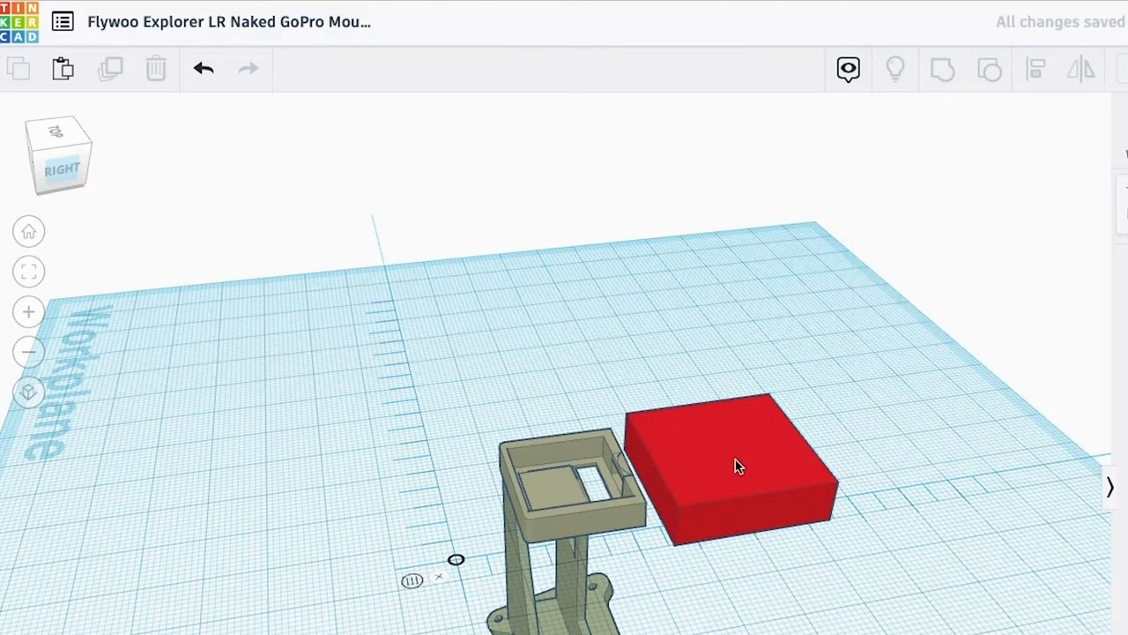
Step: Select the red box and check its placement over the tray from the front view
{"action": "left_click", "coordinate": [736, 465]}
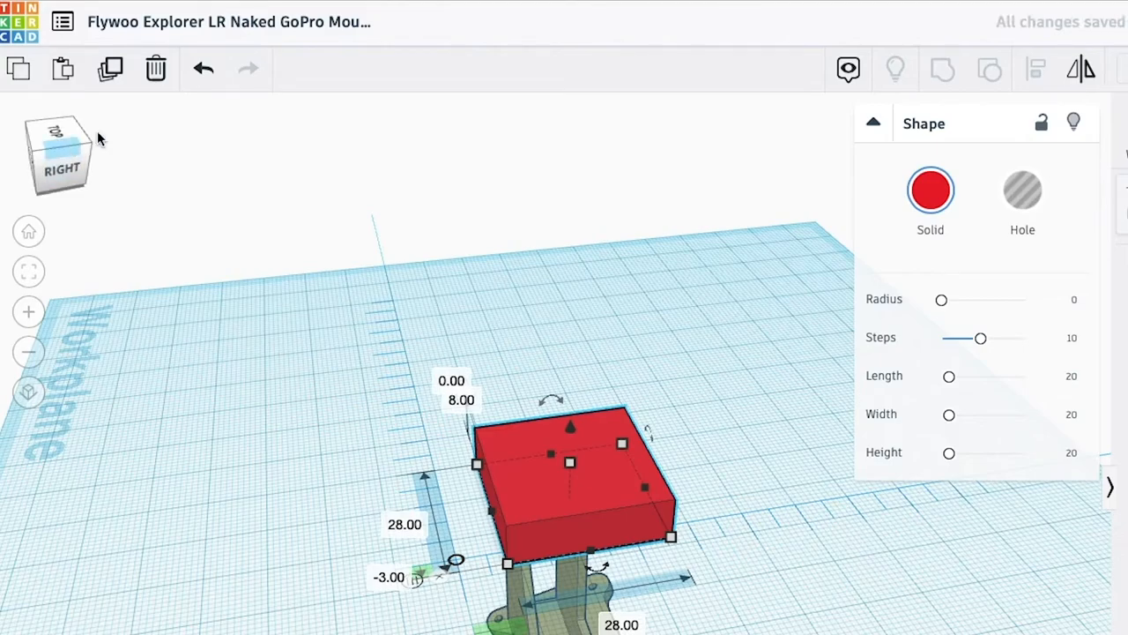
{"action": "left_click", "coordinate": [57, 146]}
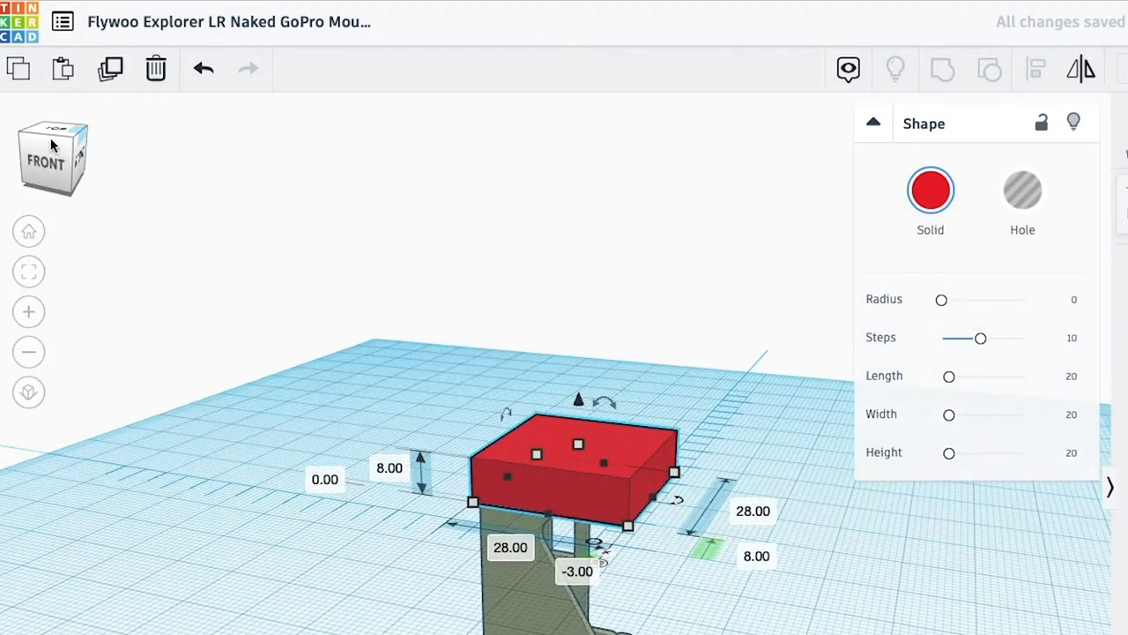
{"action": "left_click", "coordinate": [51, 132]}
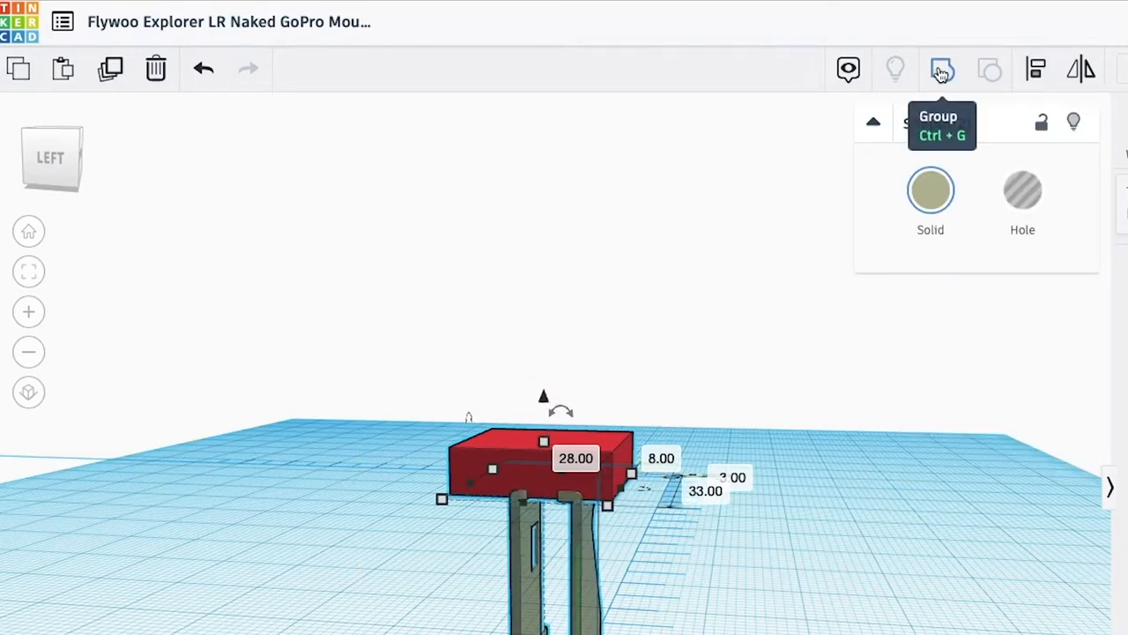
{"action": "left_click", "coordinate": [942, 69]}
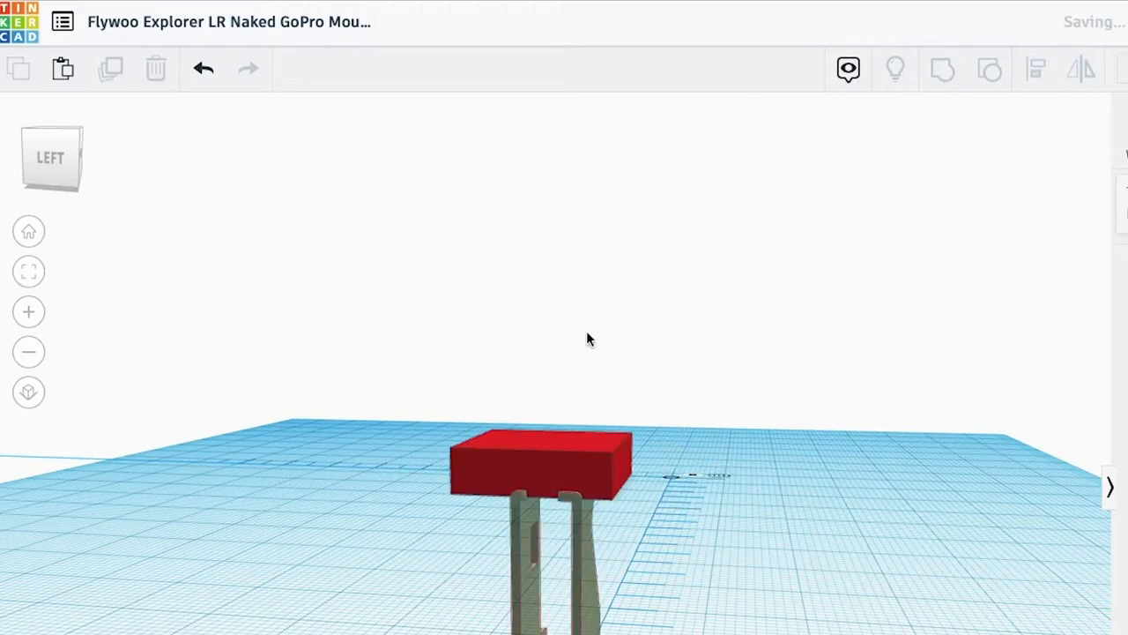
{"action": "left_click", "coordinate": [533, 463]}
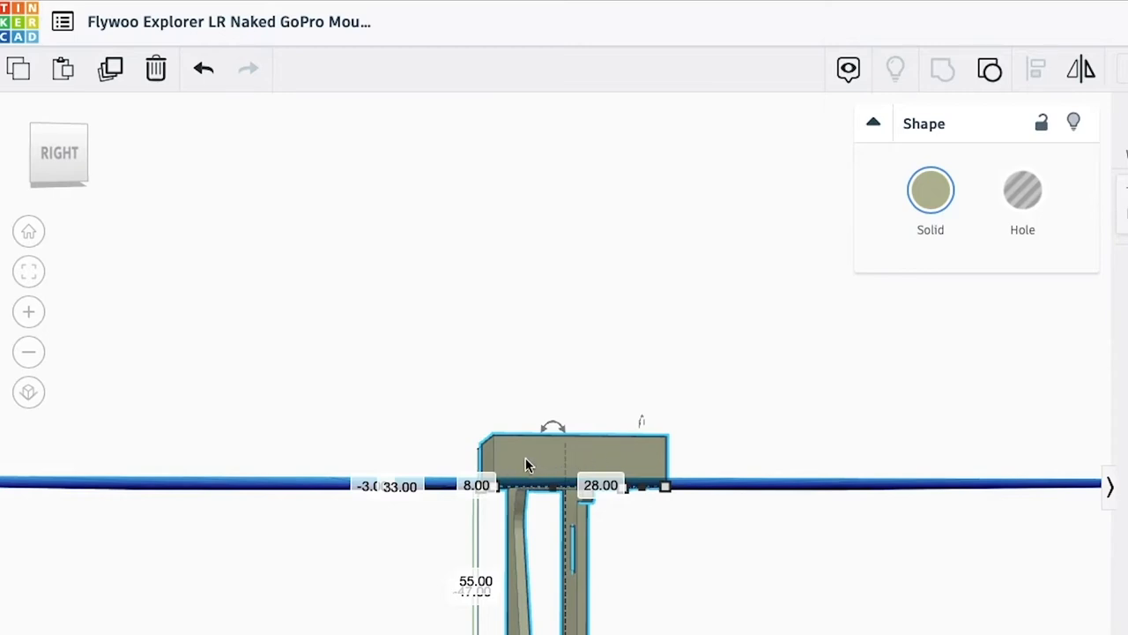
{"action": "left_click", "coordinate": [59, 153]}
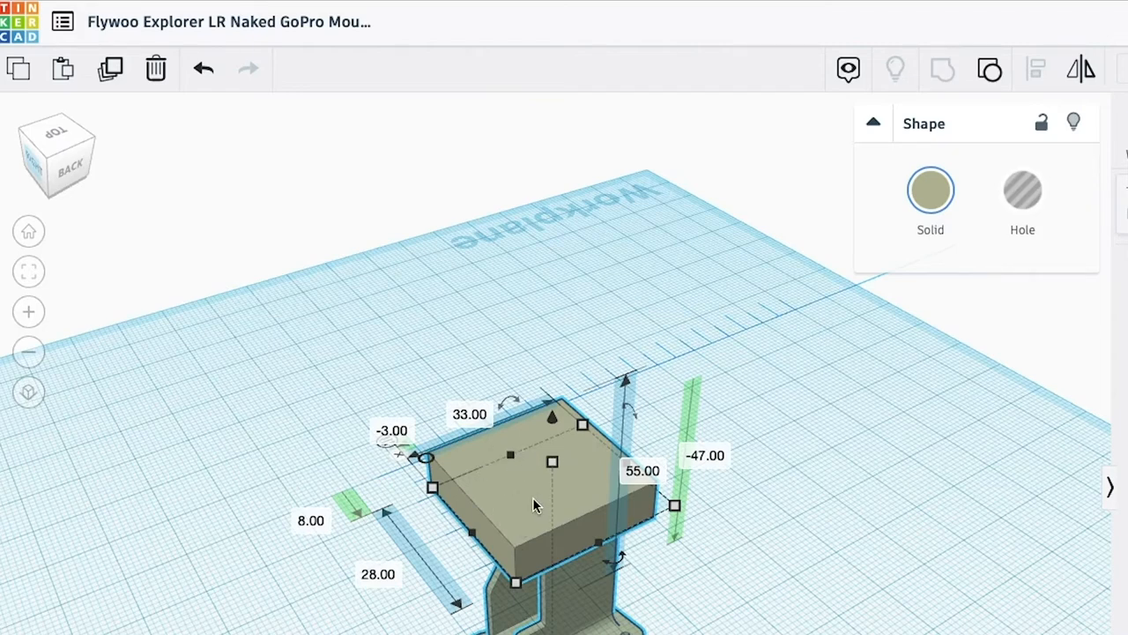
{"action": "mouse_move", "coordinate": [495, 468]}
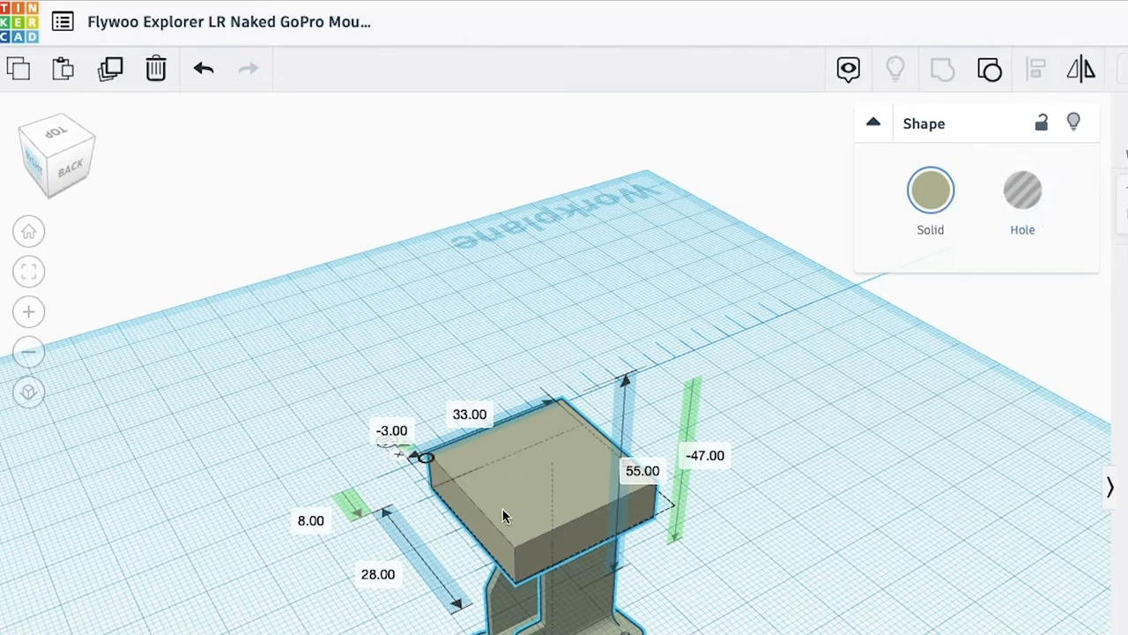
{"action": "left_click", "coordinate": [507, 511]}
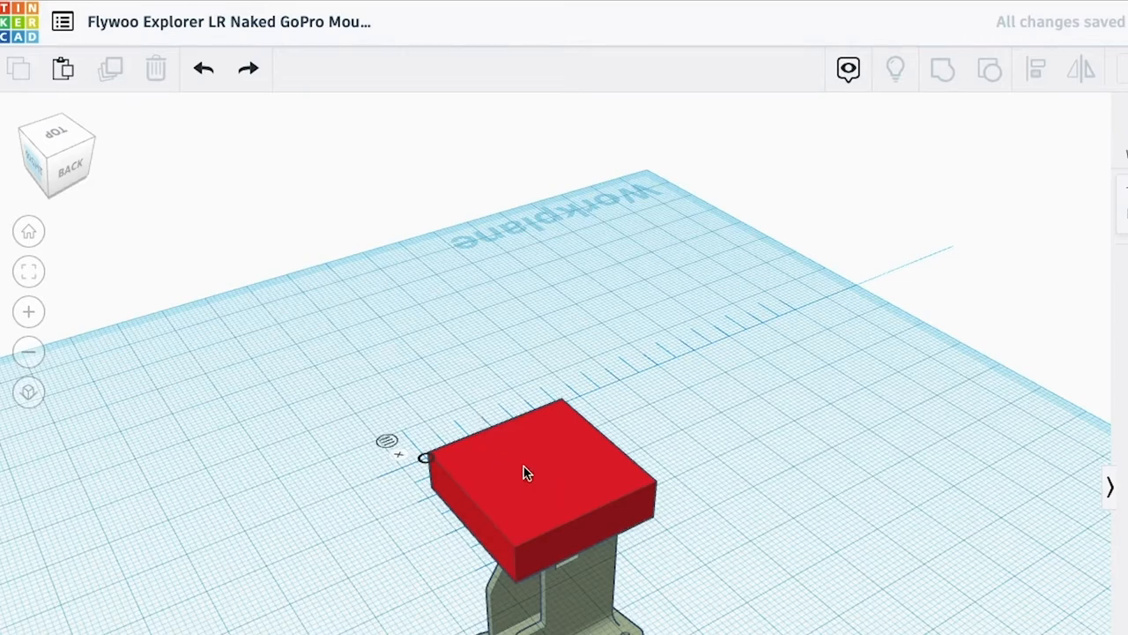
{"action": "mouse_move", "coordinate": [630, 548]}
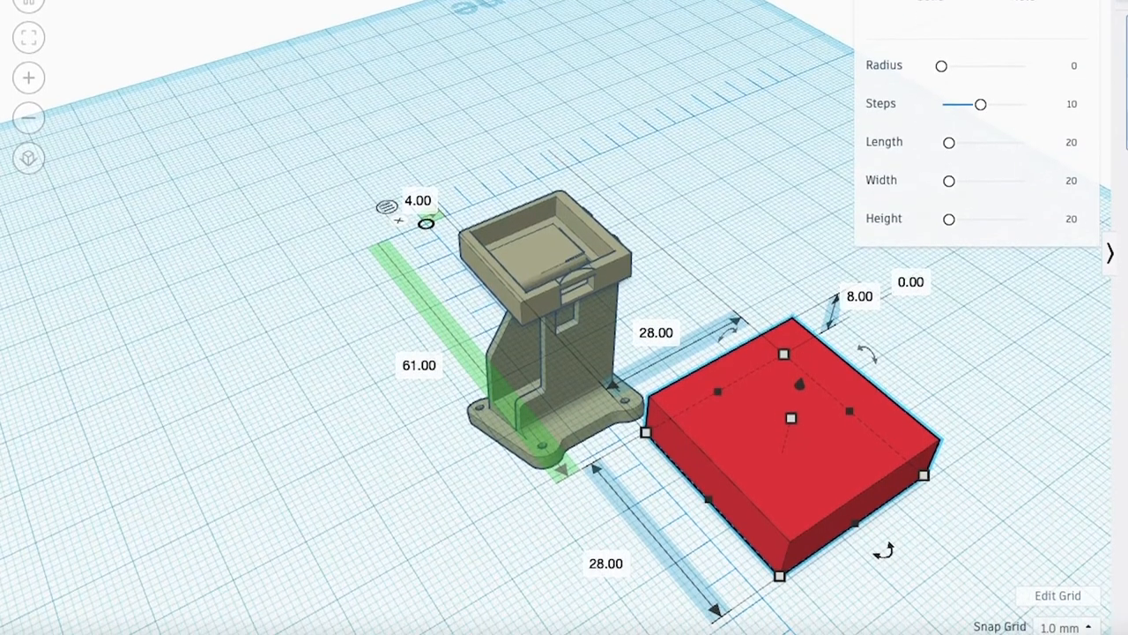
Step: Select the red box, then begin editing a dimension of the new 20 mm hole box
{"action": "left_click", "coordinate": [765, 109]}
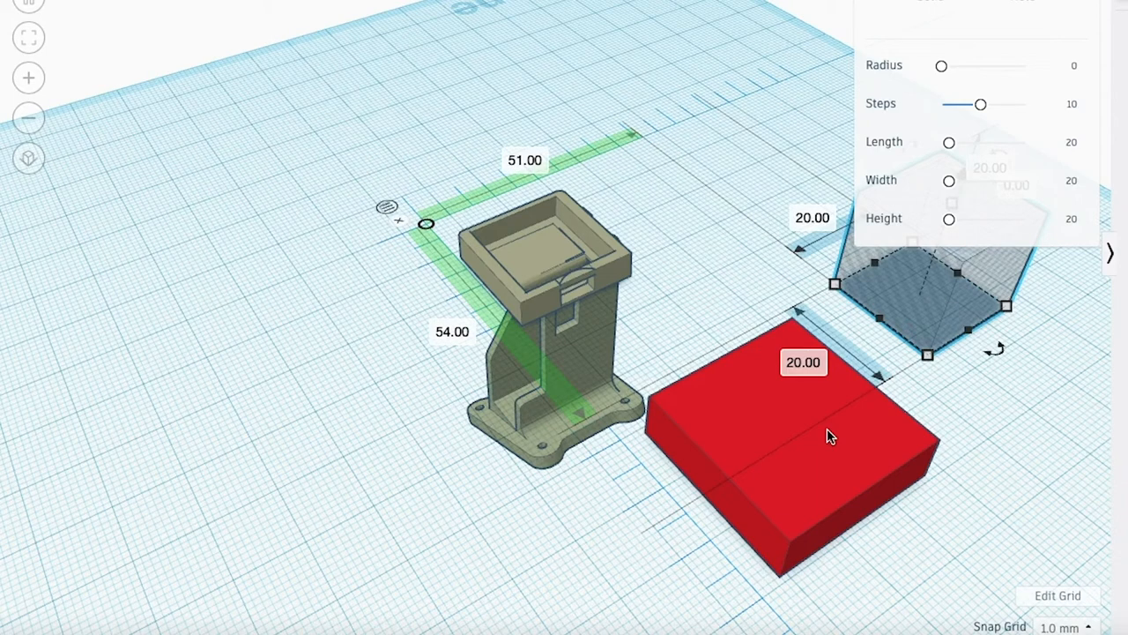
{"action": "left_click_drag", "start_coordinate": [828, 436], "coordinate": [785, 471]}
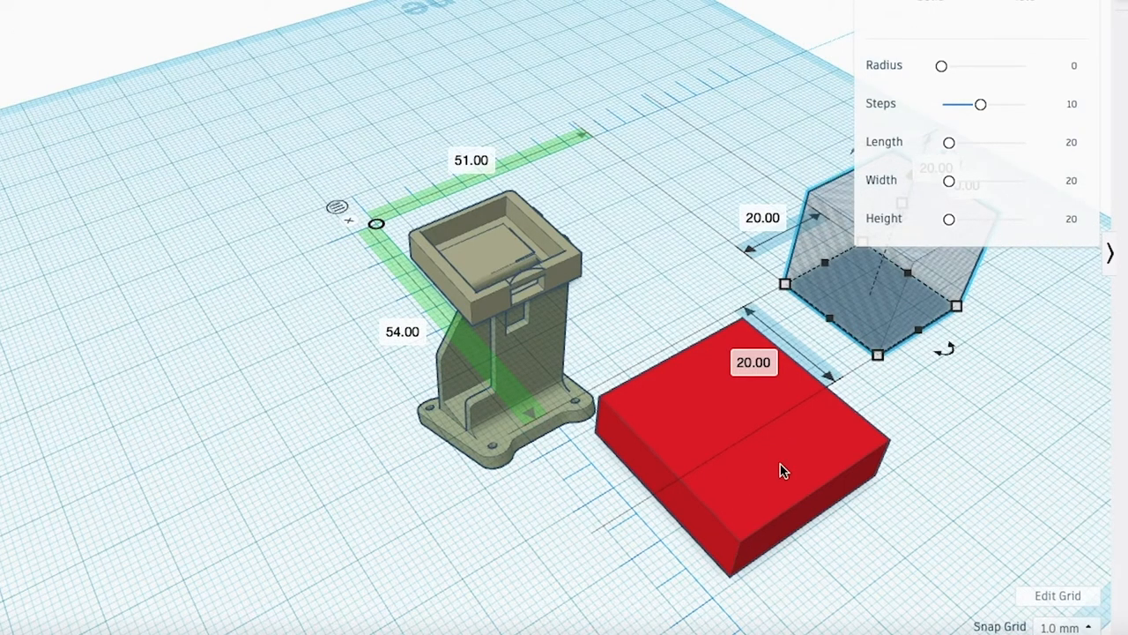
{"action": "mouse_move", "coordinate": [803, 433]}
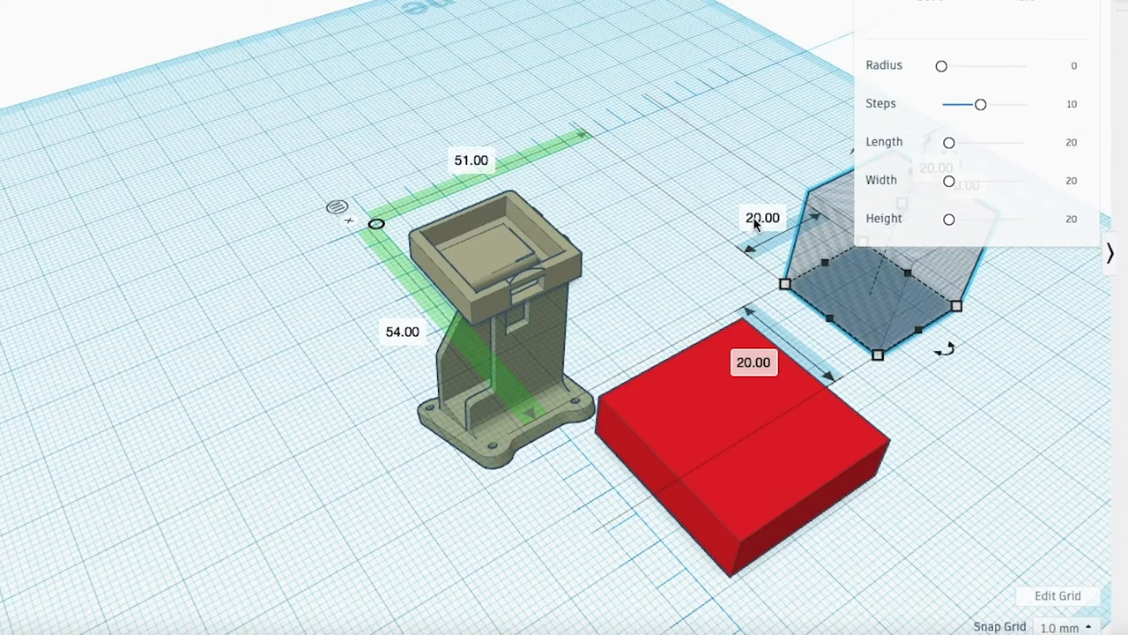
{"action": "left_click", "coordinate": [762, 218]}
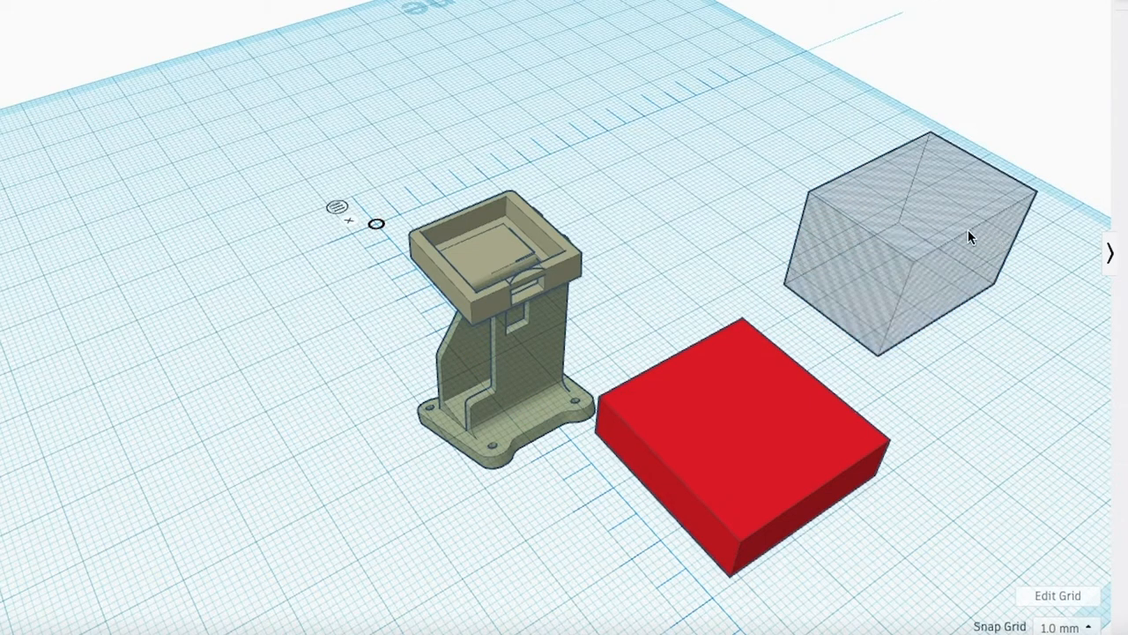
Step: Give the hole box a 10 mm height and a 30 mm remaining dimension
{"action": "left_click", "coordinate": [916, 238]}
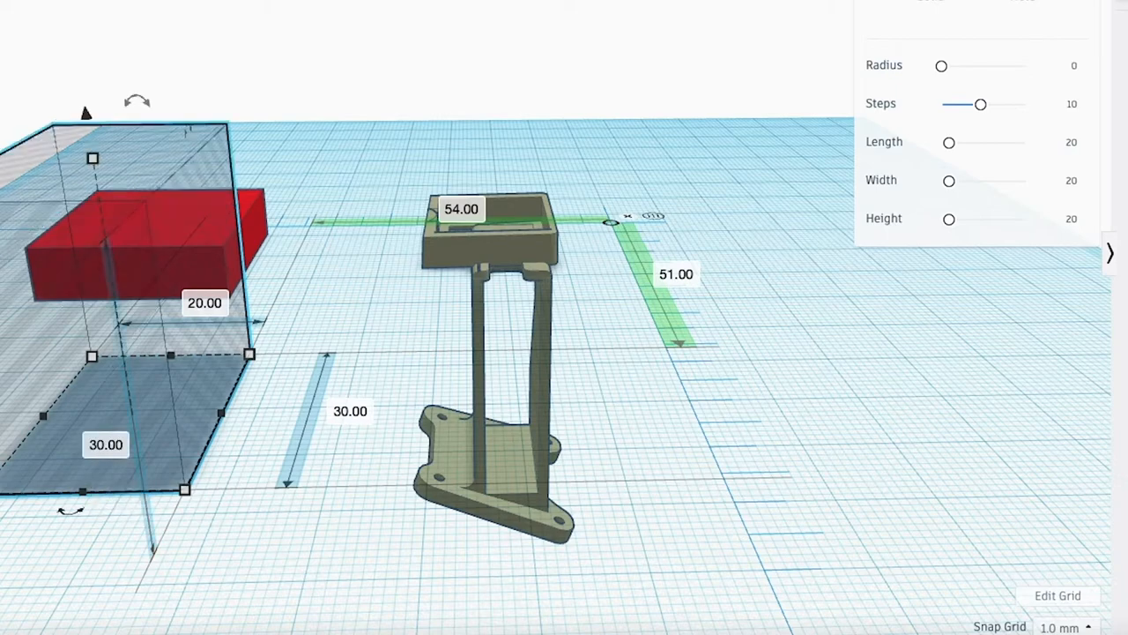
{"action": "mouse_move", "coordinate": [106, 452]}
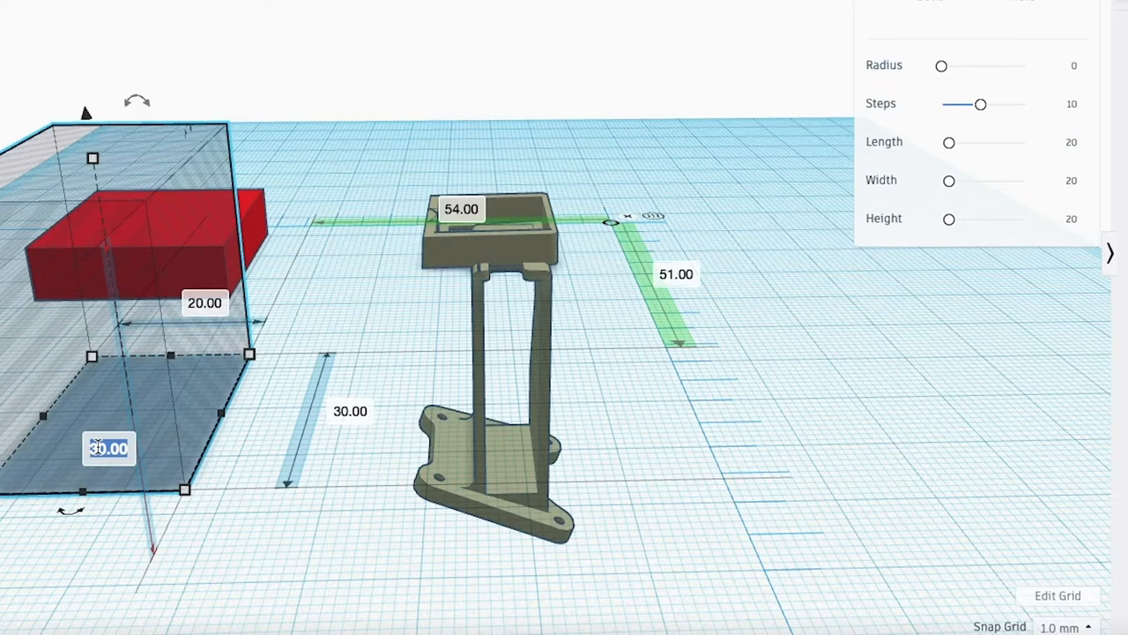
{"action": "type", "text": "10"}
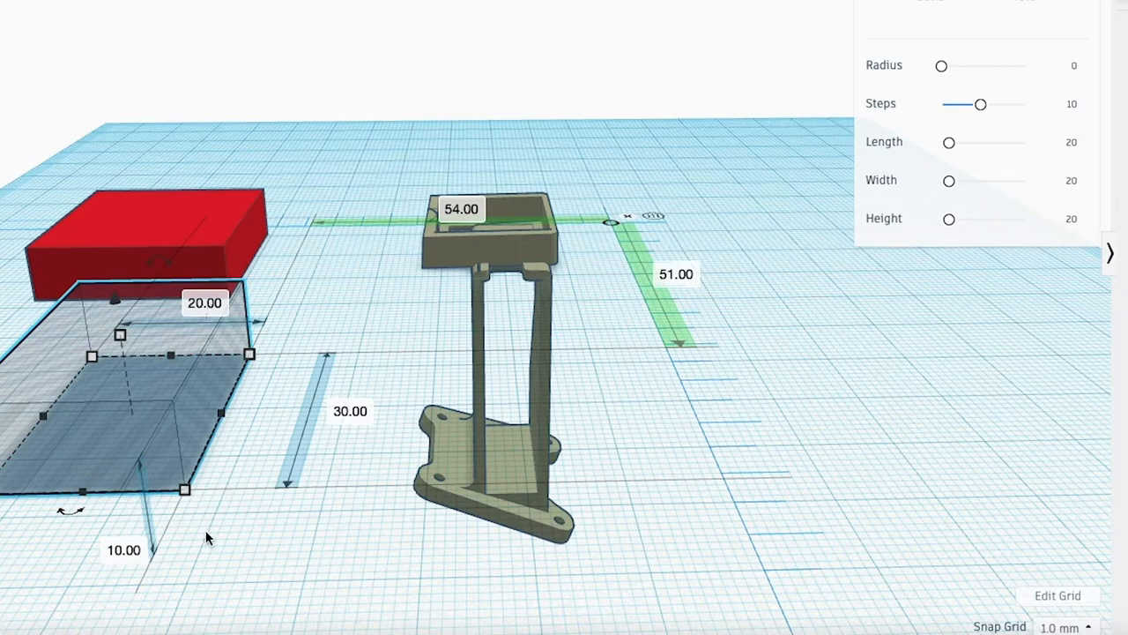
{"action": "left_click", "coordinate": [204, 302]}
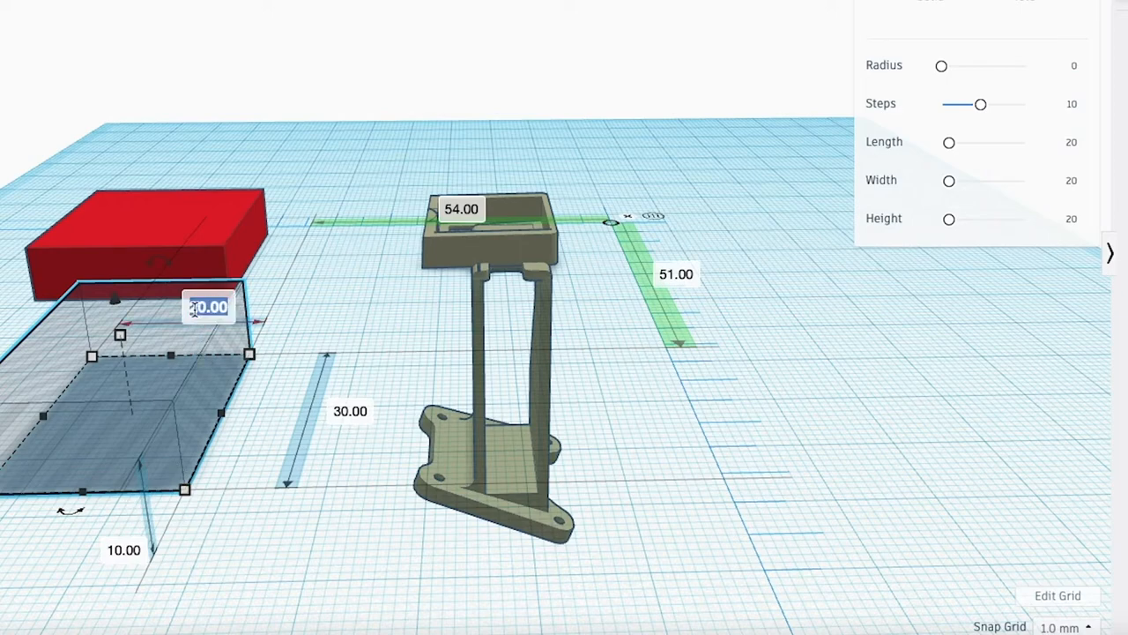
{"action": "type", "text": "3"}
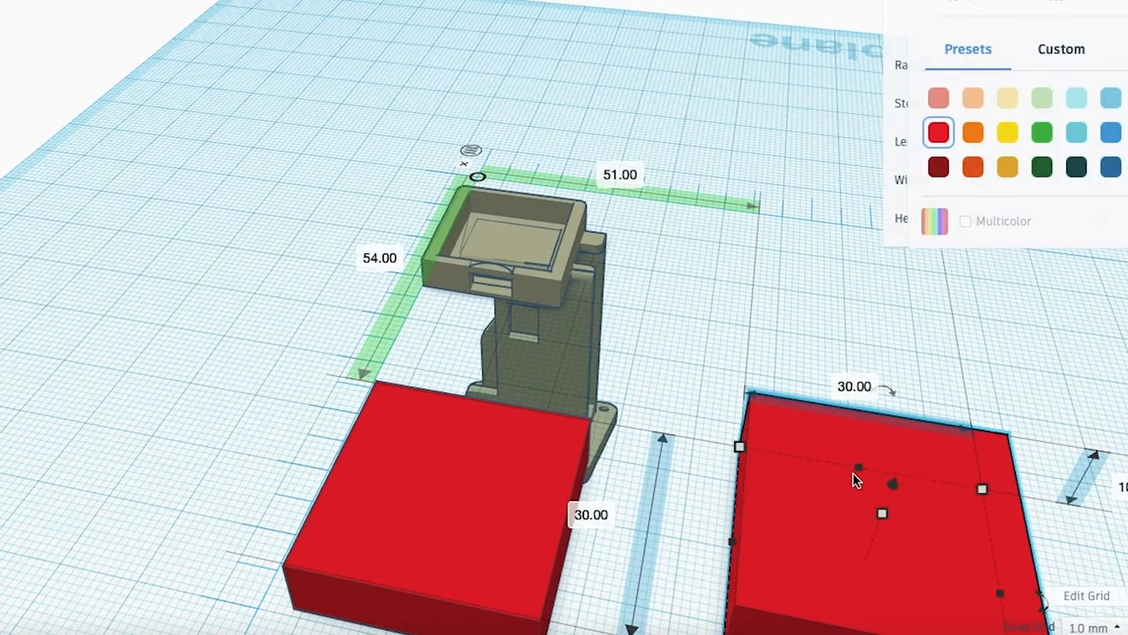
{"action": "mouse_move", "coordinate": [467, 430]}
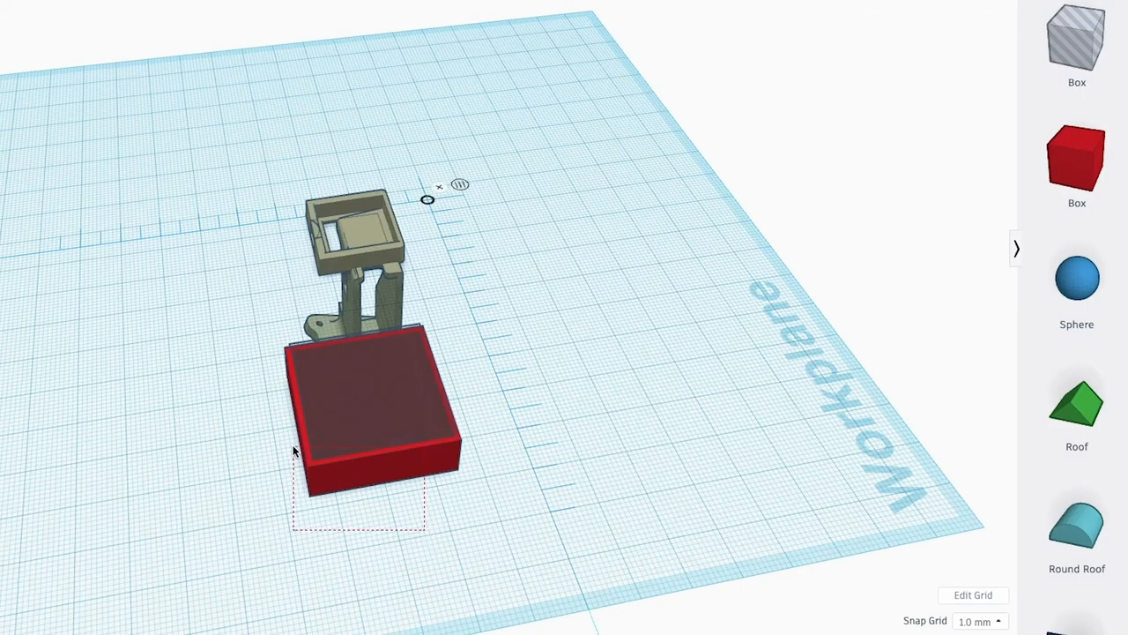
Step: Move the red 30 mm tray up over the top of the mount
{"action": "left_click", "coordinate": [370, 414]}
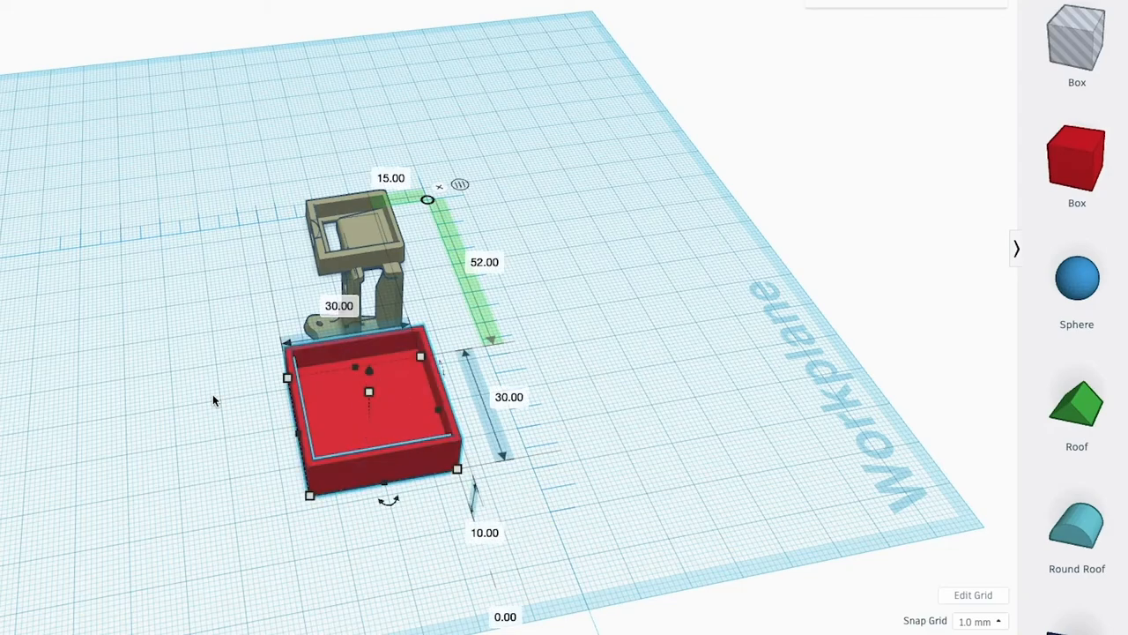
{"action": "left_click", "coordinate": [212, 400]}
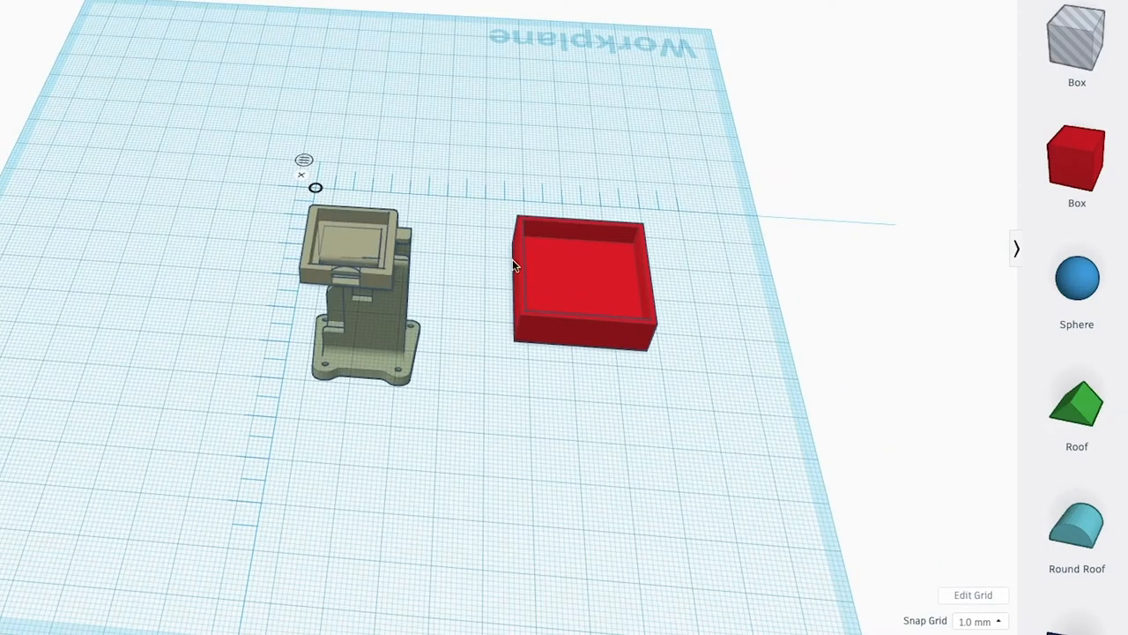
{"action": "mouse_move", "coordinate": [499, 284]}
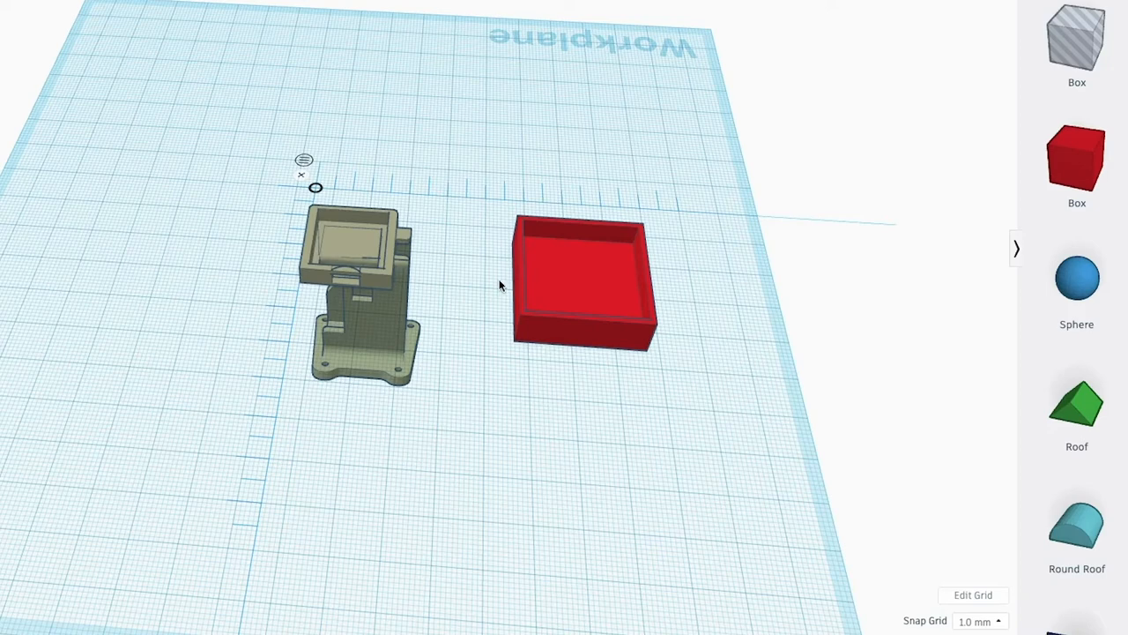
{"action": "left_click_drag", "start_coordinate": [582, 282], "coordinate": [384, 256]}
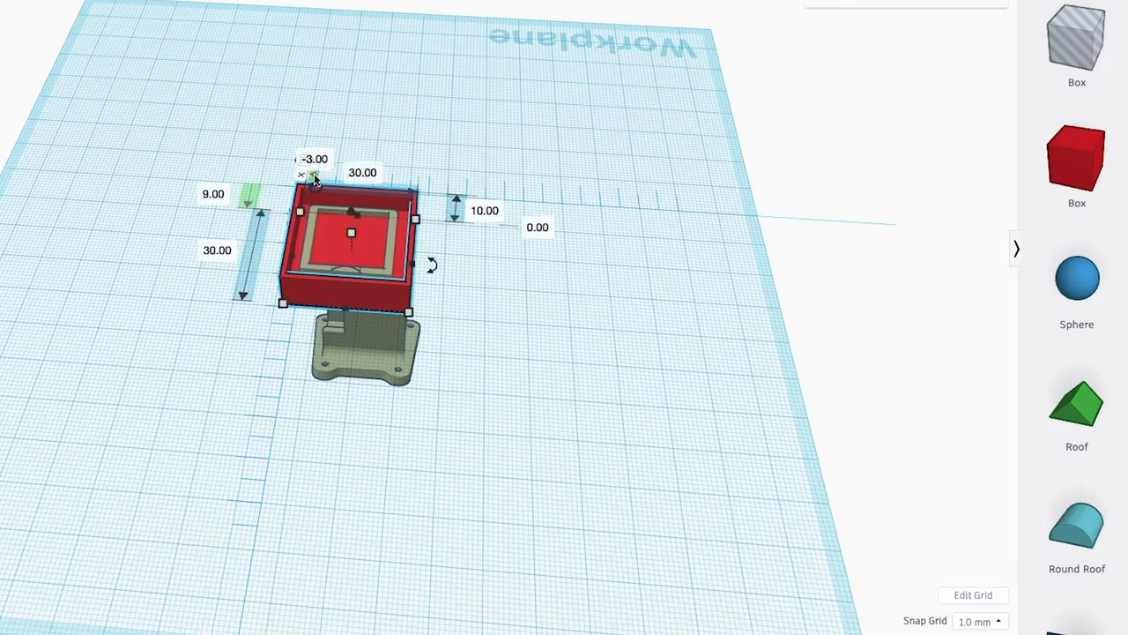
{"action": "mouse_move", "coordinate": [480, 387]}
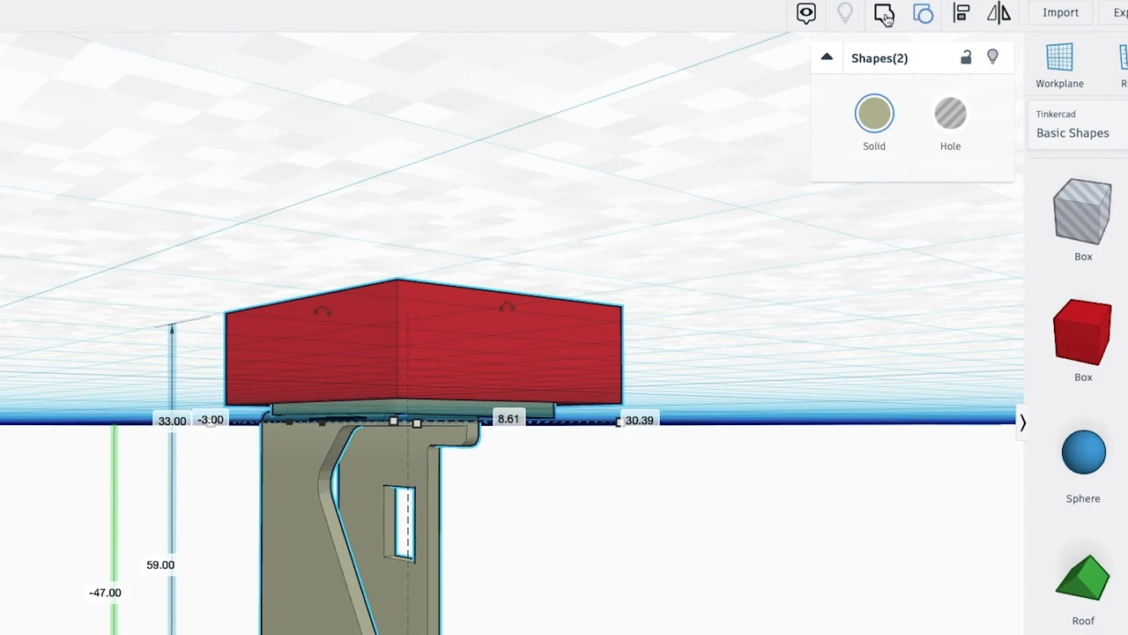
{"action": "mouse_move", "coordinate": [884, 14]}
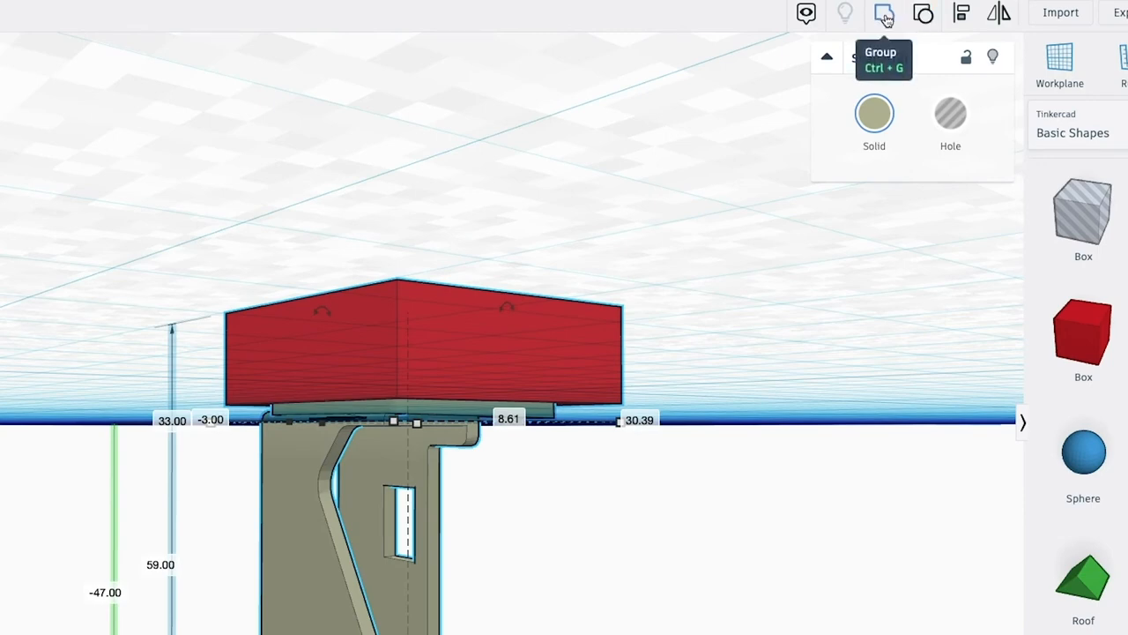
Step: Group the hollow red tray and the mount into one object
{"action": "left_click", "coordinate": [885, 14]}
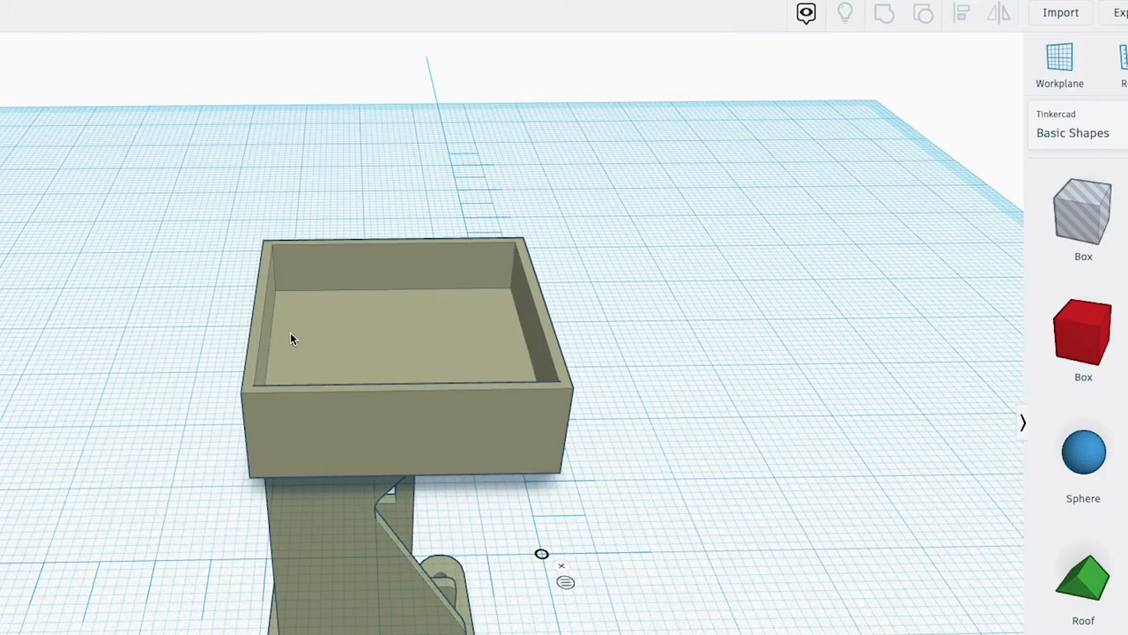
{"action": "mouse_move", "coordinate": [388, 379]}
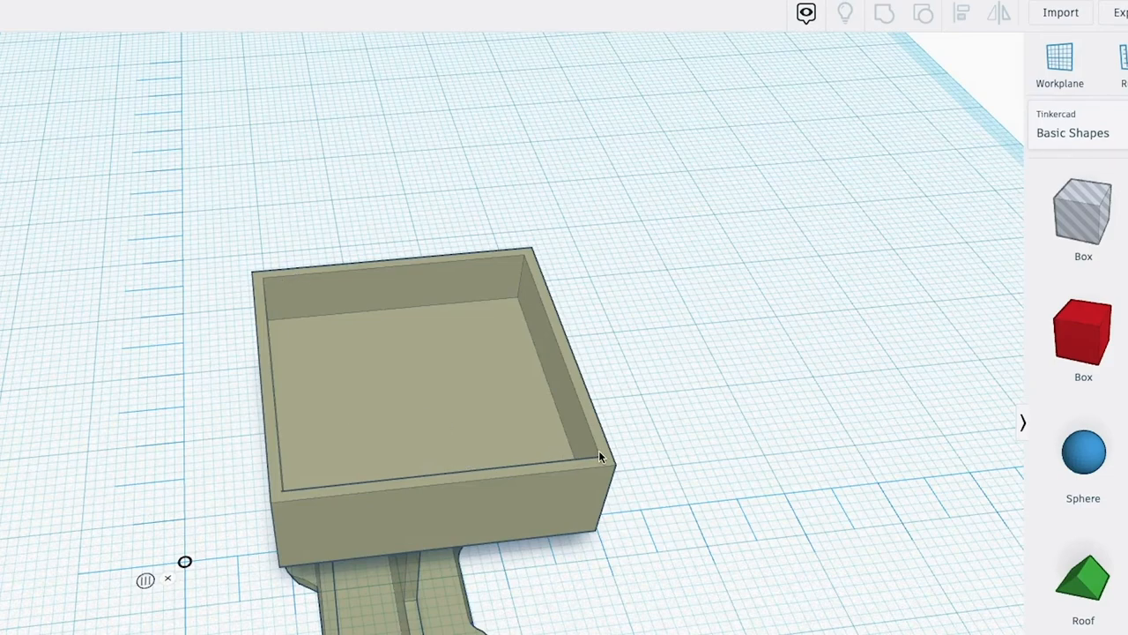
{"action": "mouse_move", "coordinate": [598, 441]}
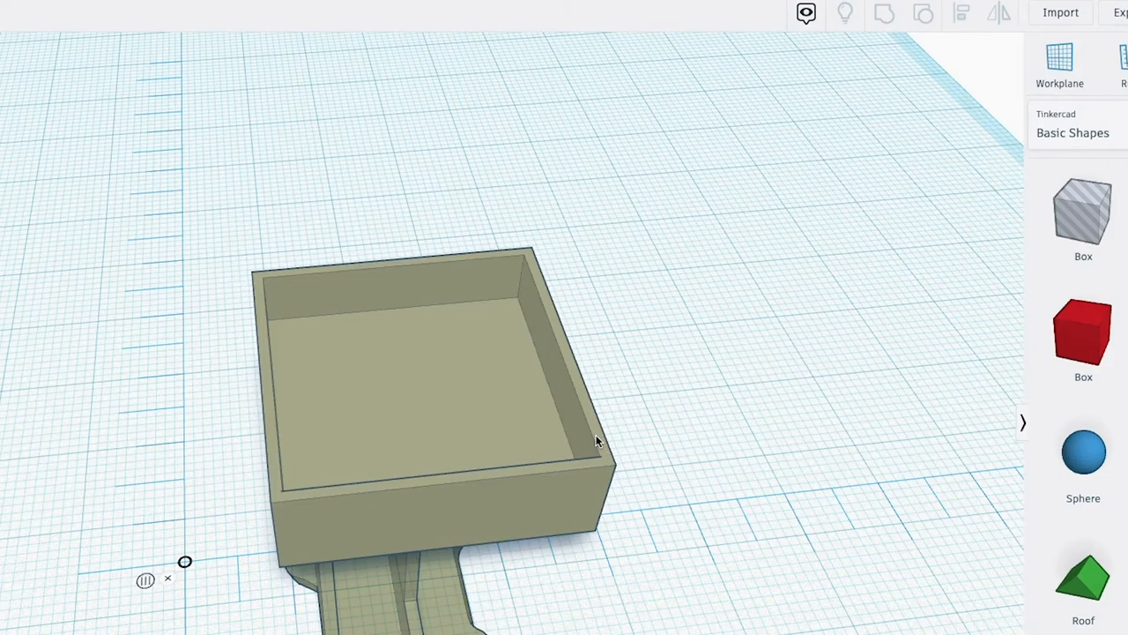